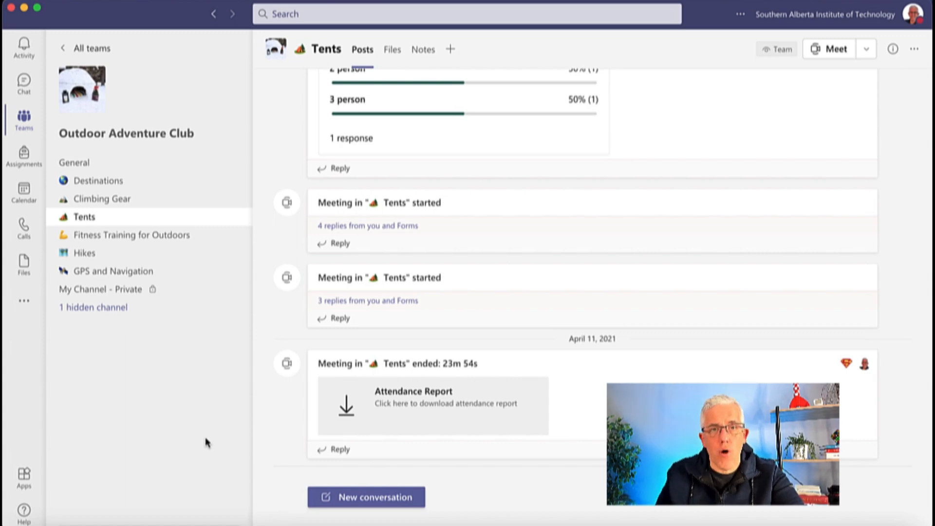
mouse_move(799, 83)
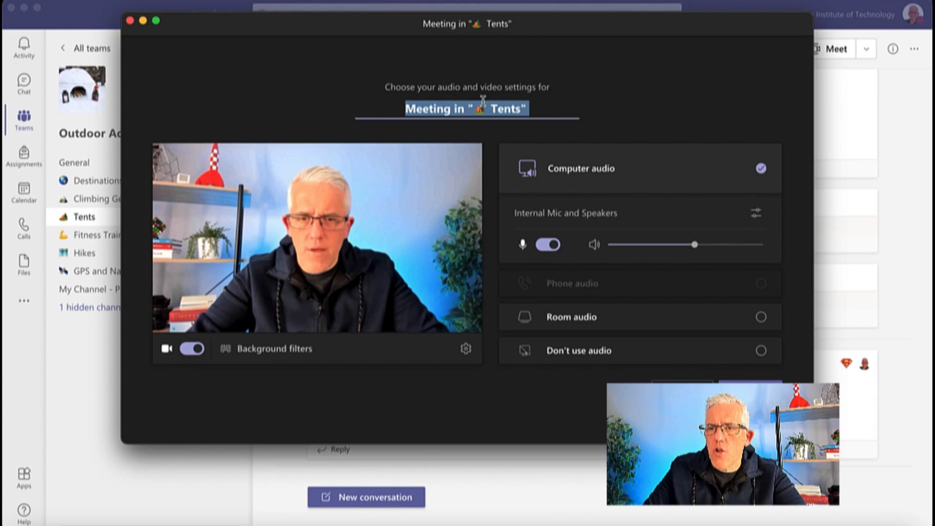
Step: Title the new Tents channel meeting 'Excellent News' on the pre-join screen
type("Excellent")
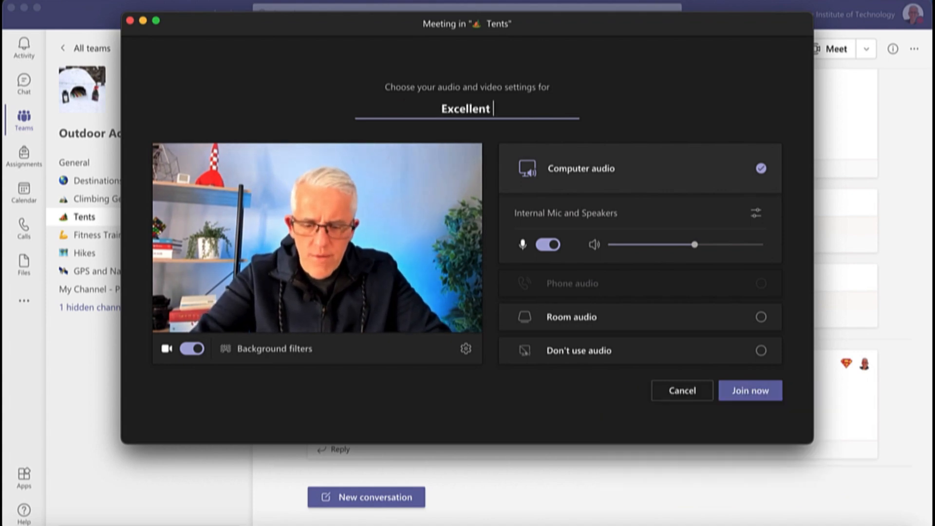
type("News")
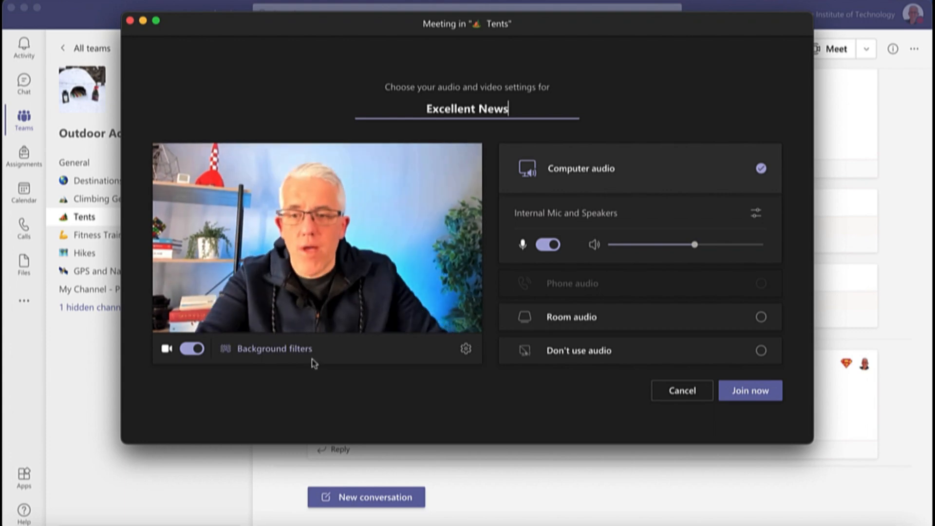
left_click(274, 349)
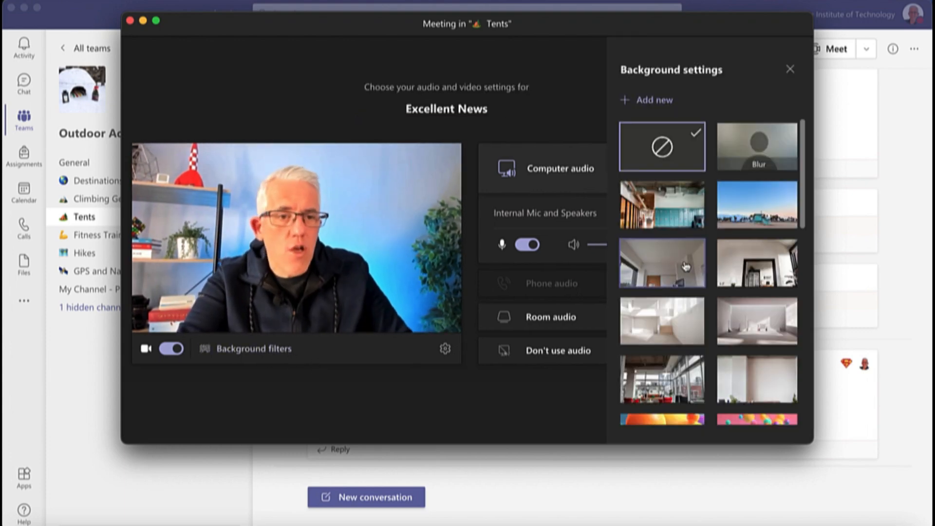
left_click(756, 204)
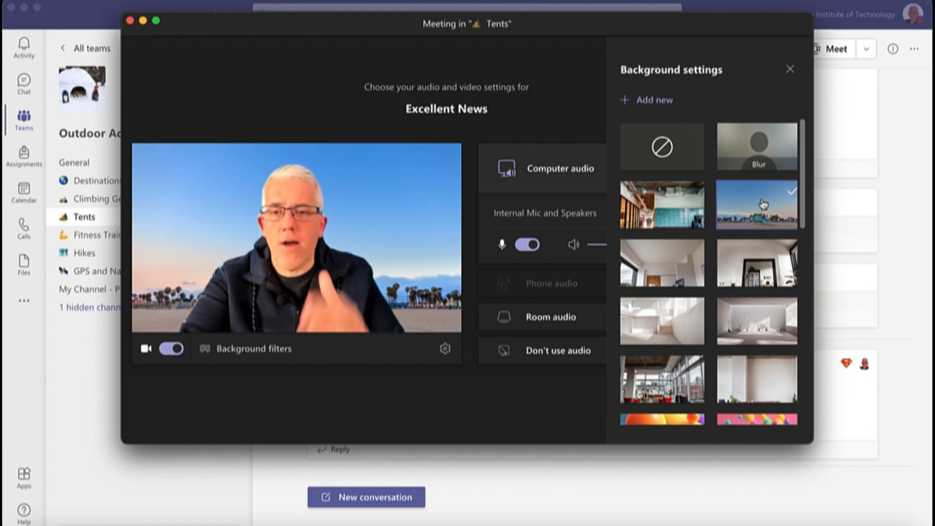
mouse_move(661, 263)
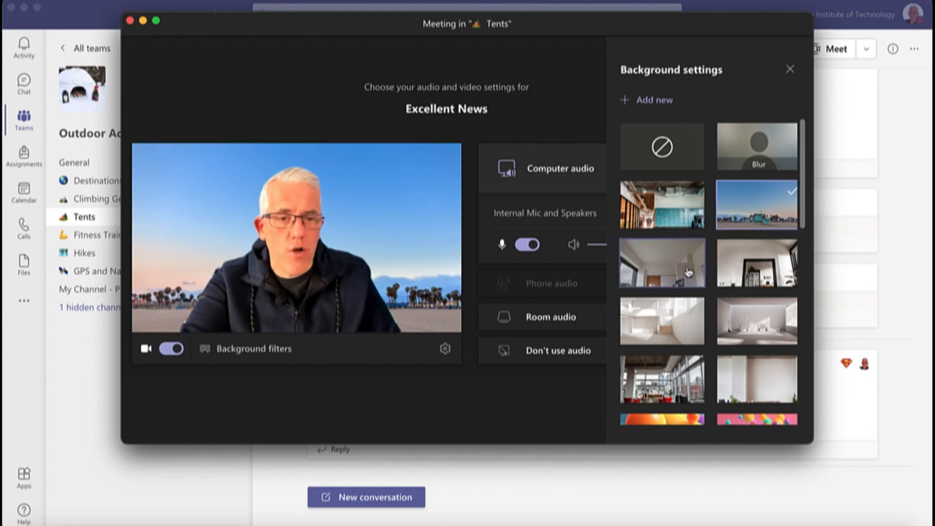
left_click(661, 263)
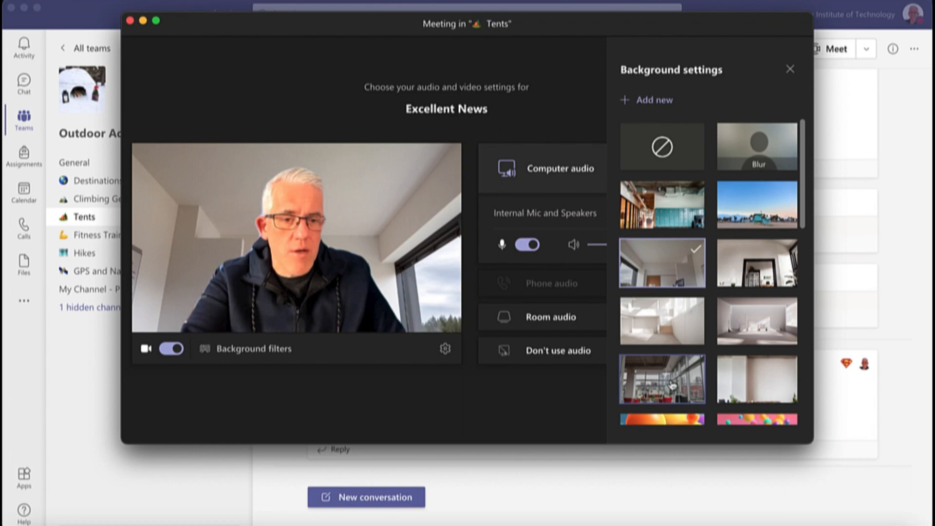
scroll("down", 3)
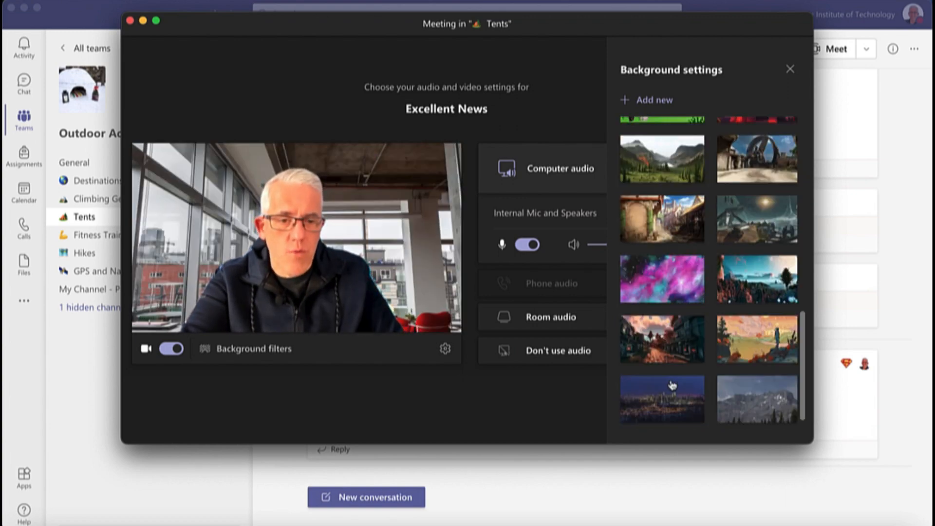
left_click(662, 334)
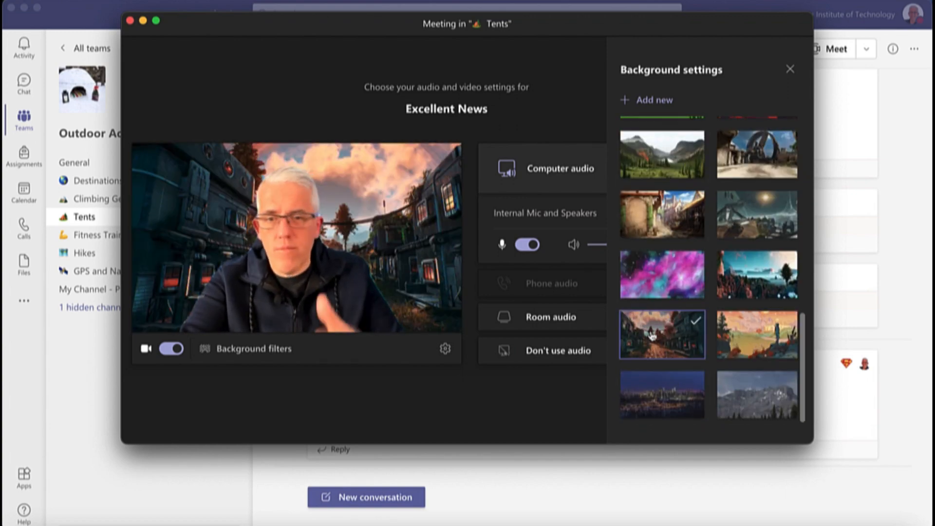
scroll("up", 3)
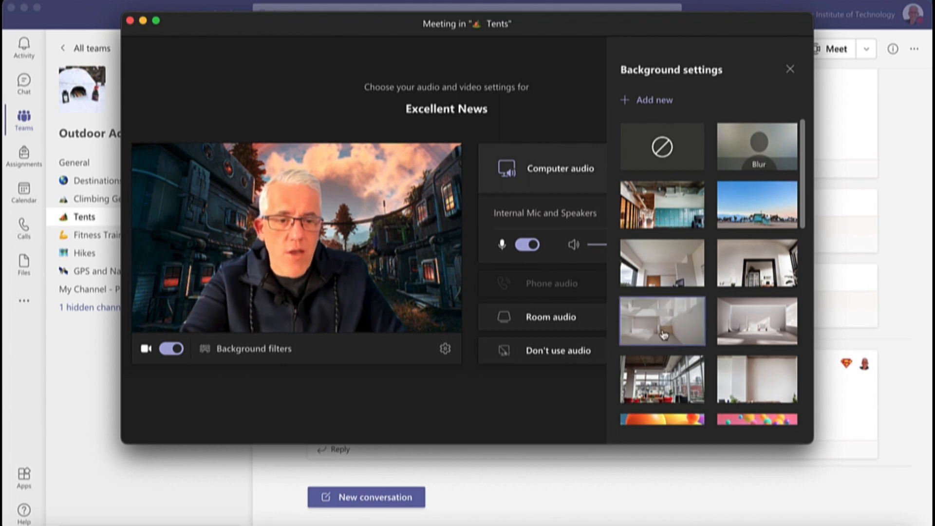
scroll("down", 3)
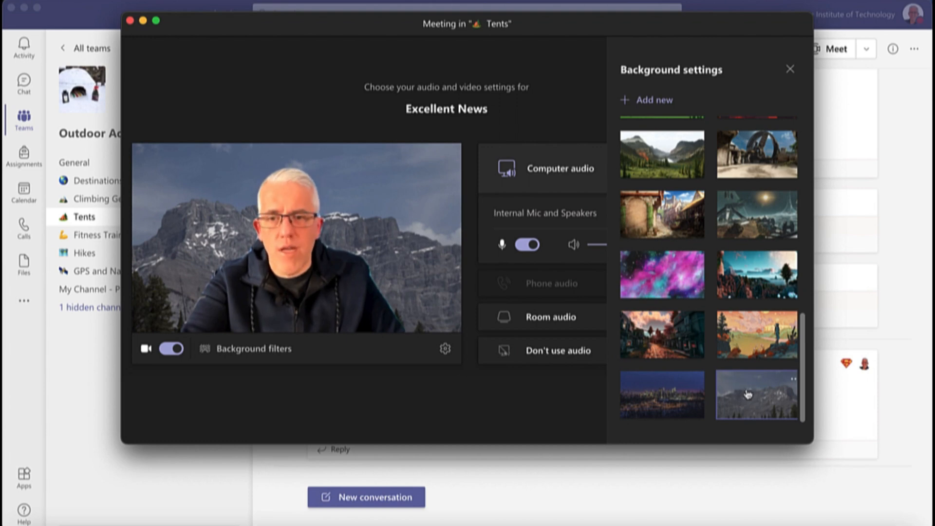
left_click(755, 395)
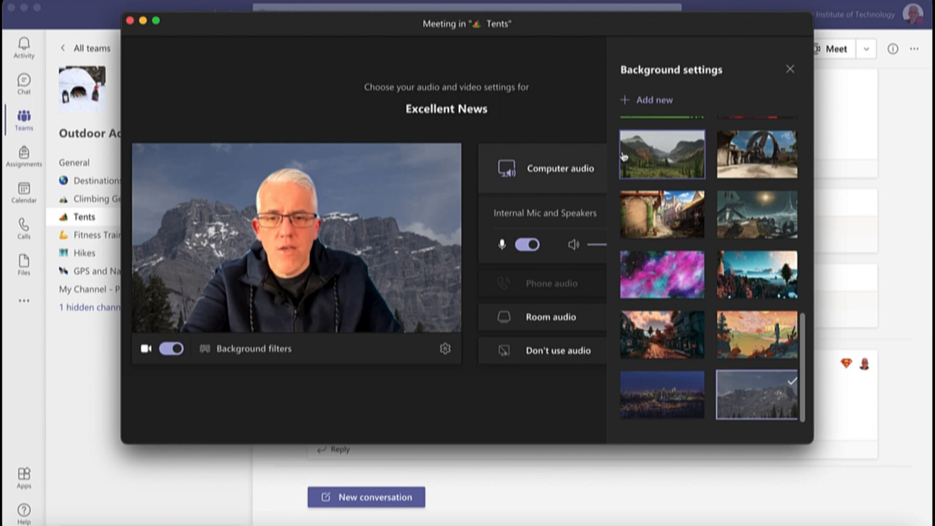
mouse_move(647, 393)
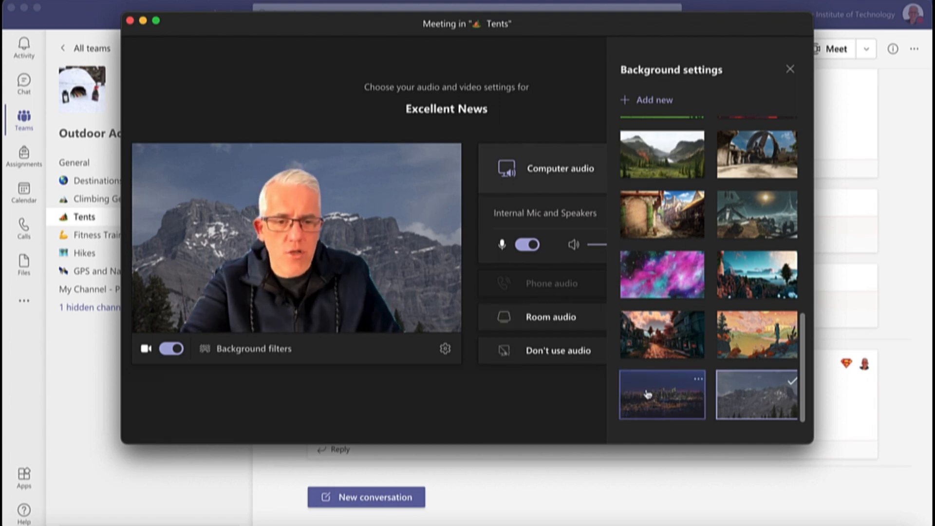
left_click(662, 394)
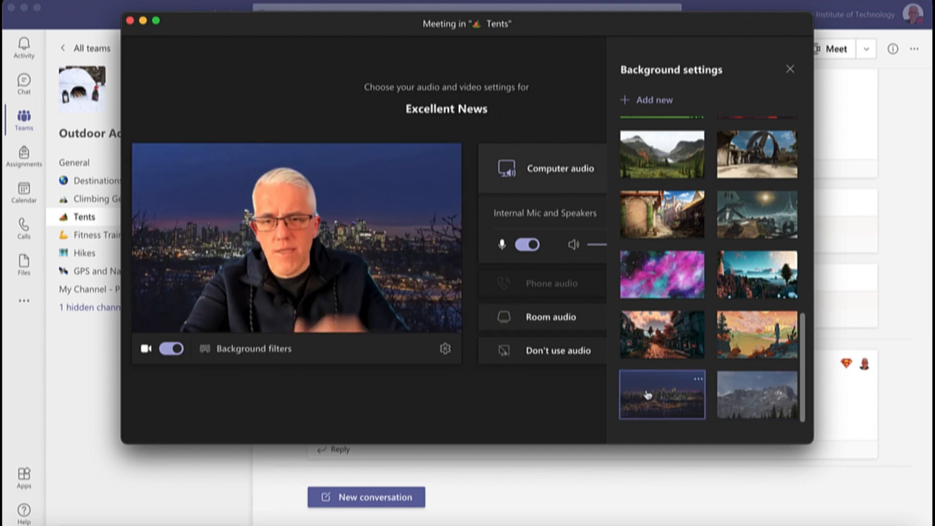
scroll("up", 3)
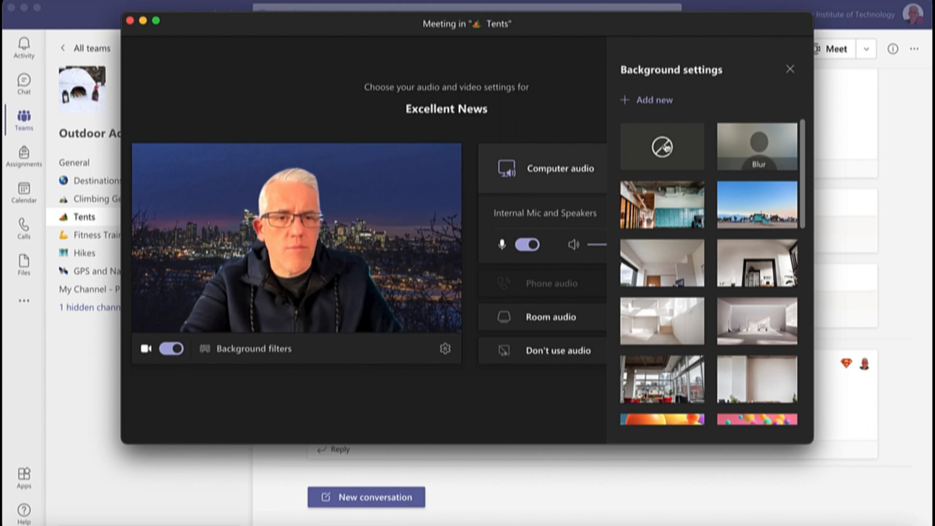
left_click(662, 147)
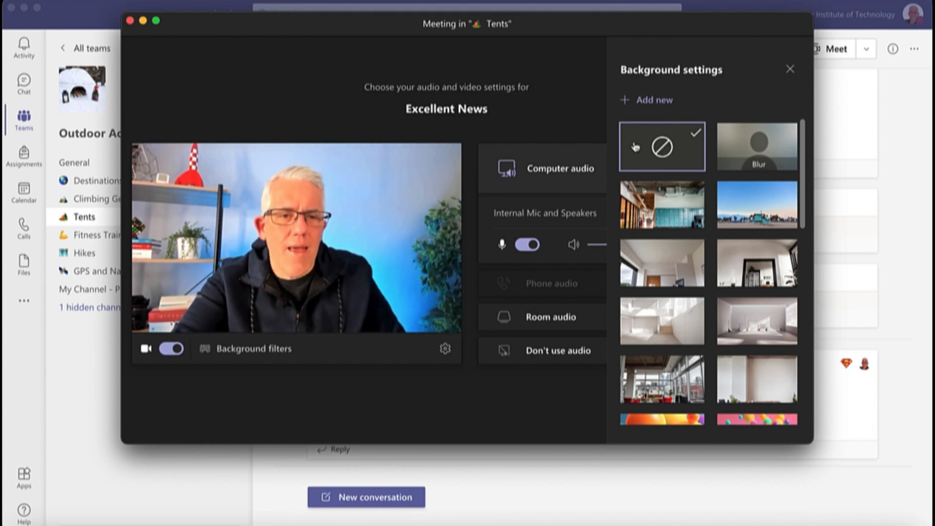
left_click(790, 69)
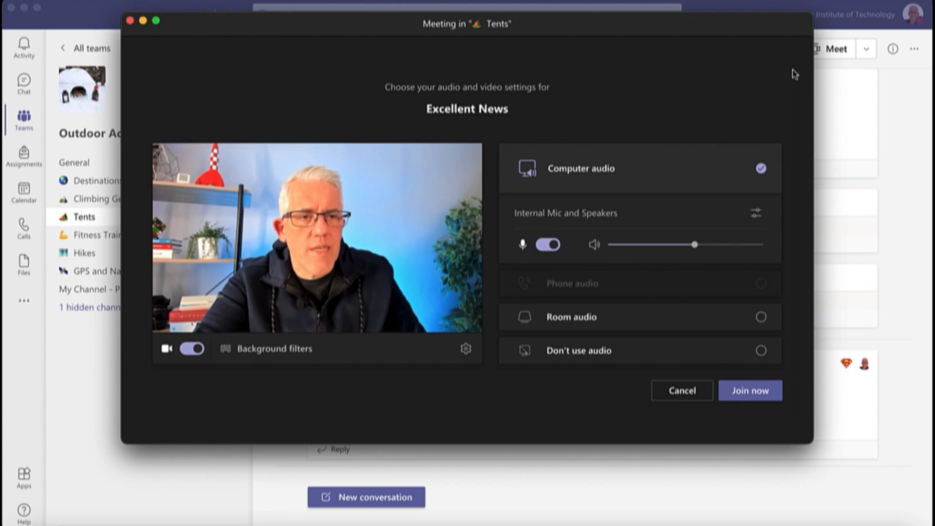
Step: Join the Excellent News meeting and close the Invite people to join you prompt
left_click(750, 390)
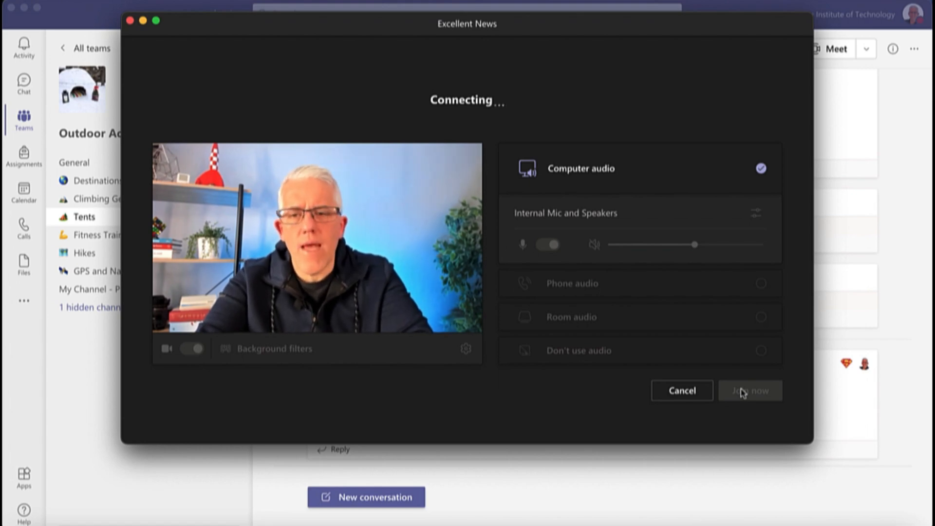
left_click(750, 390)
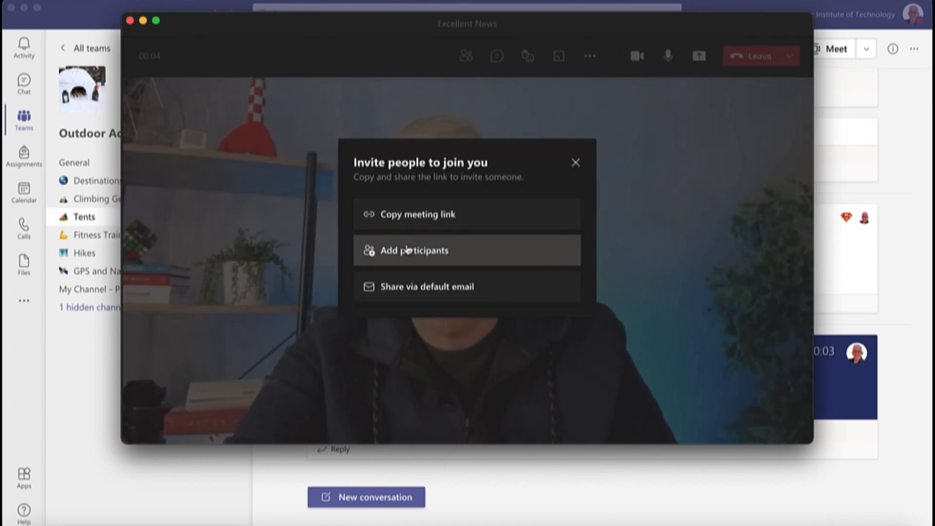
mouse_move(409, 358)
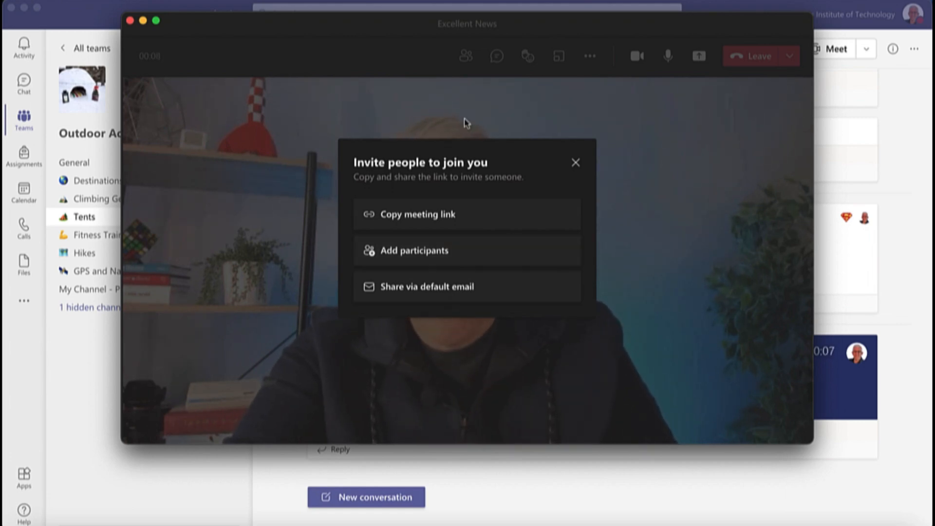
mouse_move(573, 169)
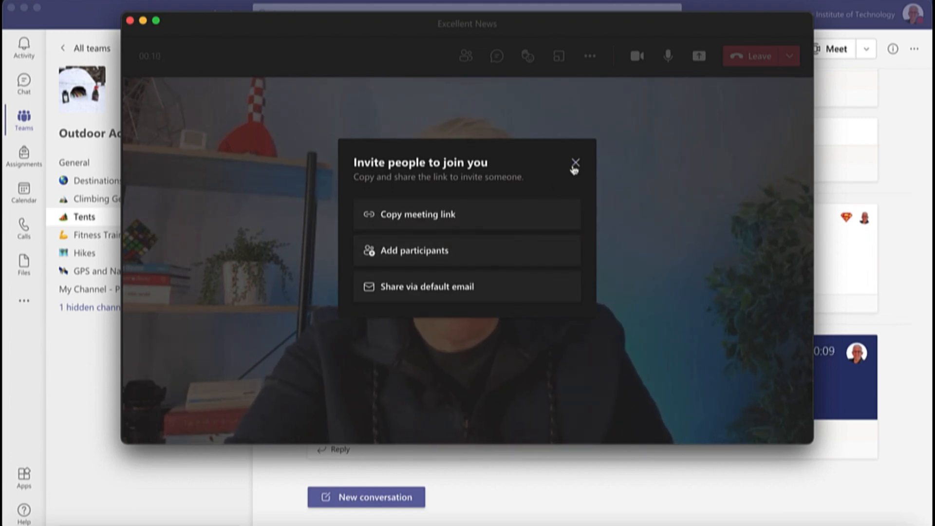
left_click(574, 163)
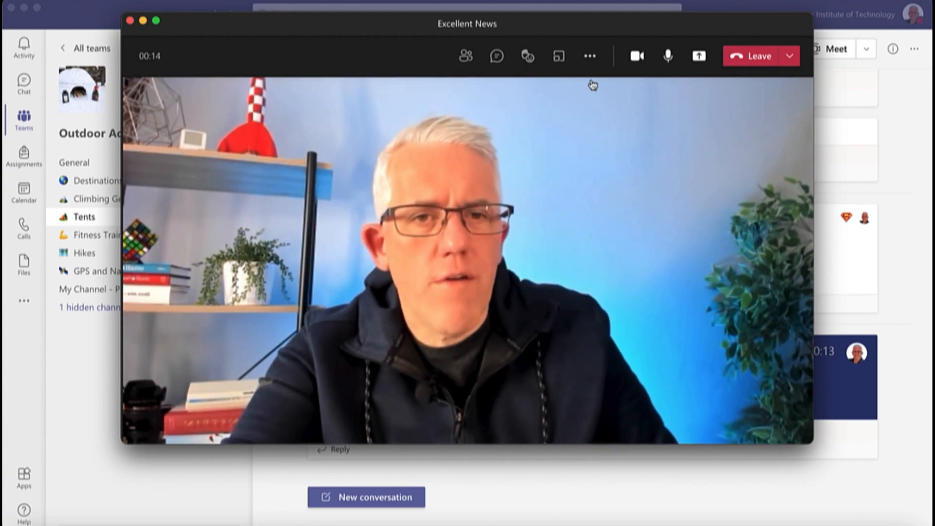
left_click(589, 56)
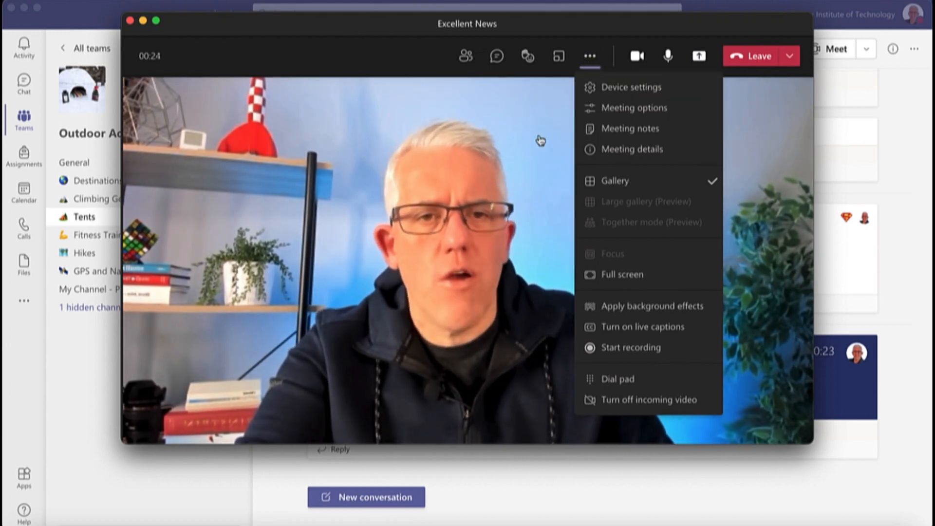
left_click(629, 86)
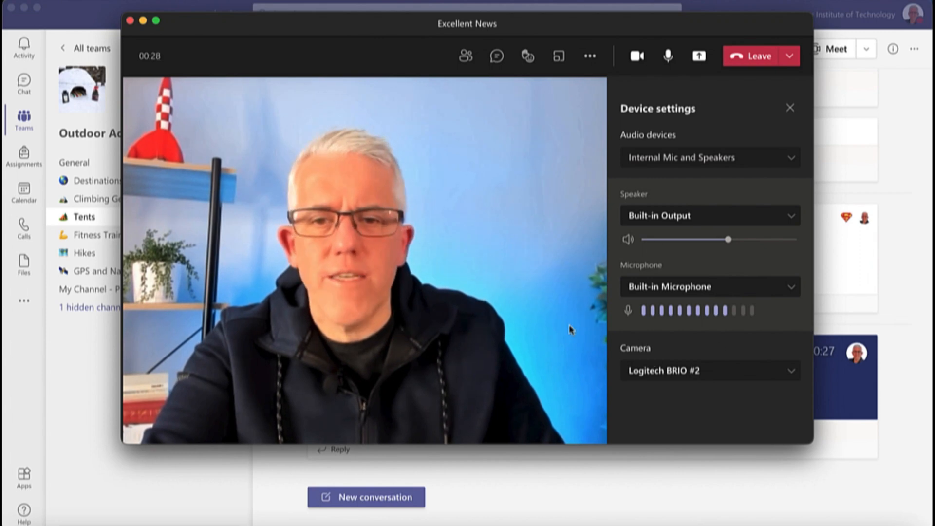
left_click(790, 109)
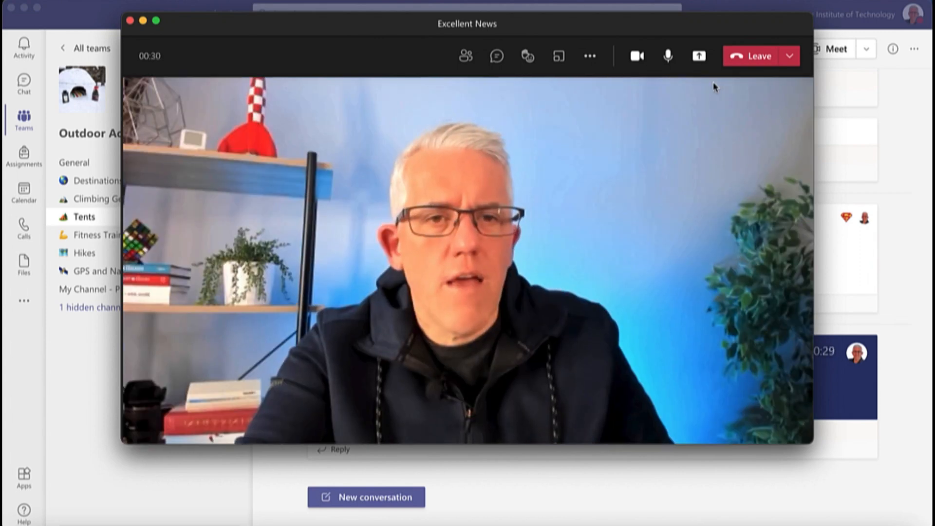
Step: Set lobby bypass and allowed presenters to Everyone in Meeting options, then save
left_click(589, 55)
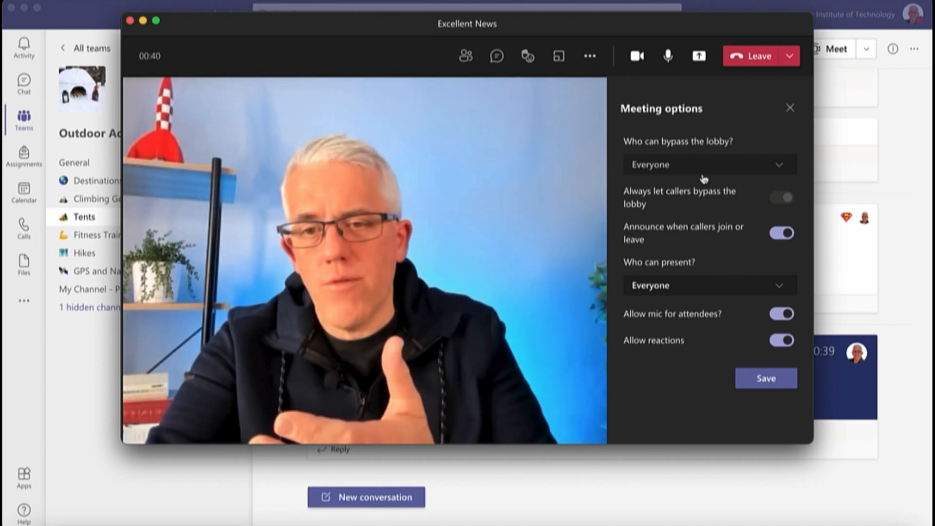
left_click(708, 165)
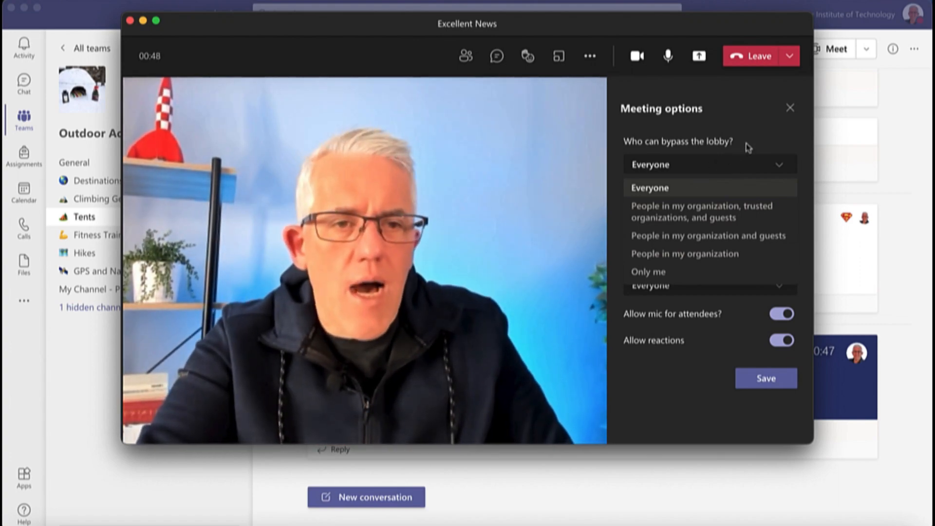
left_click(649, 187)
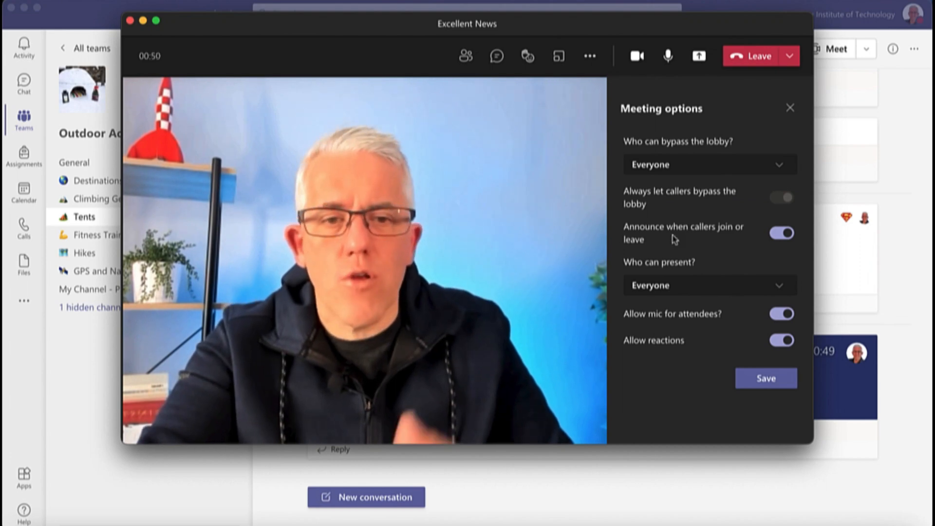
mouse_move(688, 291)
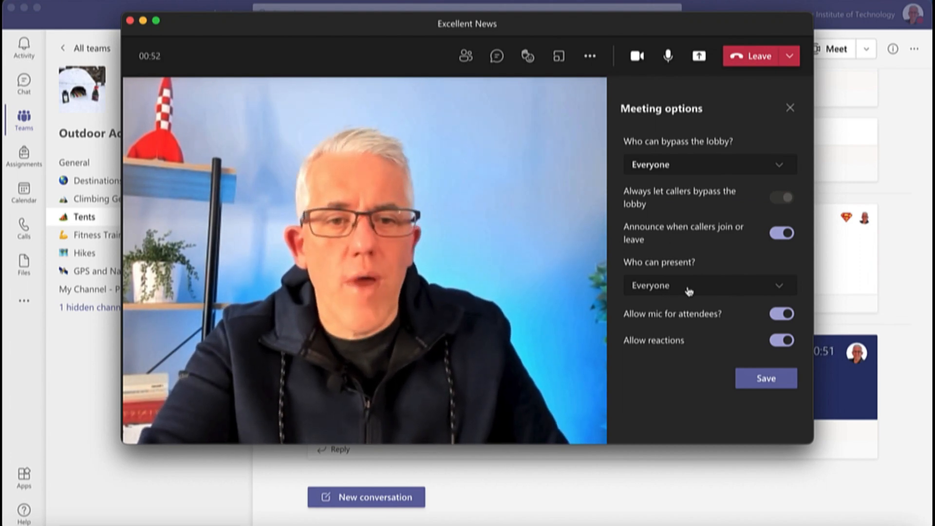
left_click(709, 285)
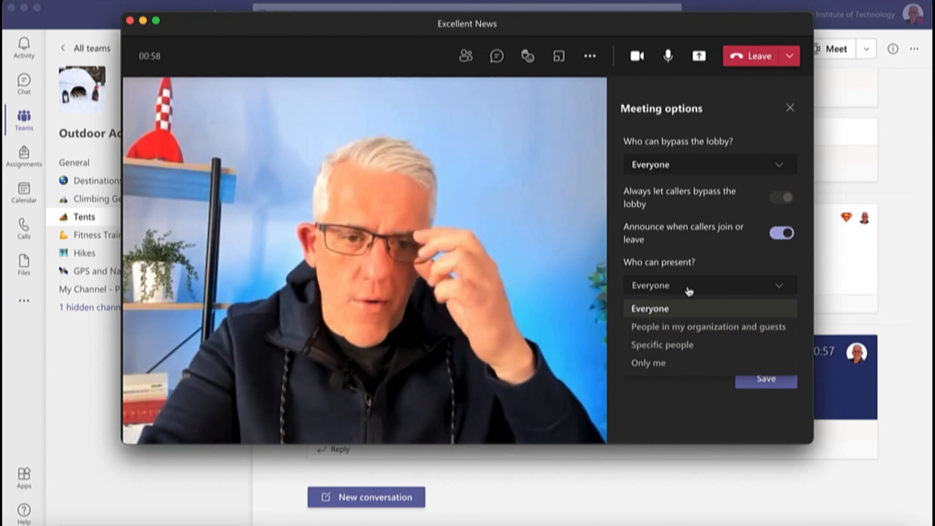
left_click(649, 308)
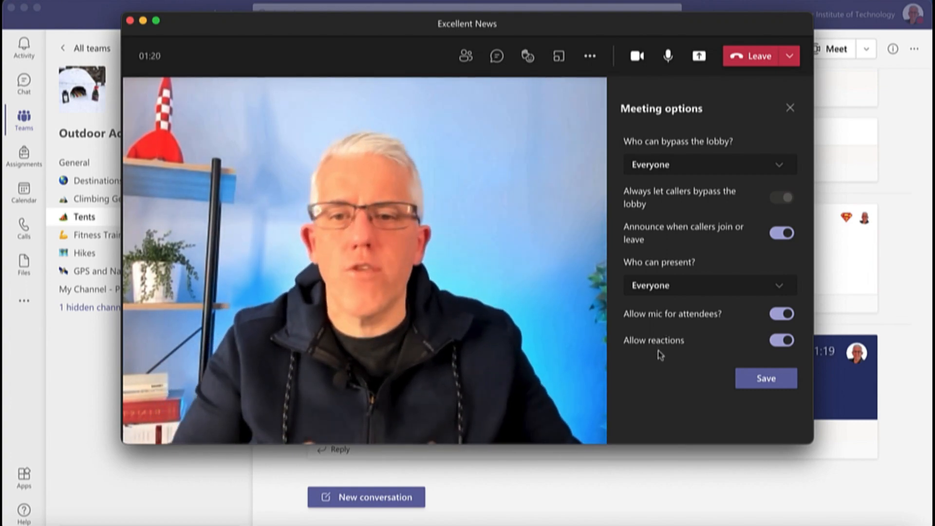
mouse_move(562, 136)
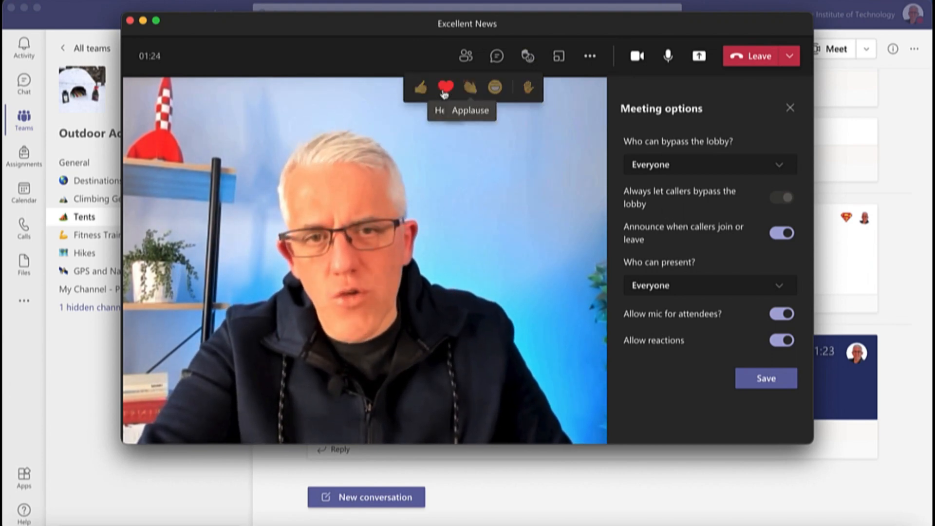
mouse_move(420, 88)
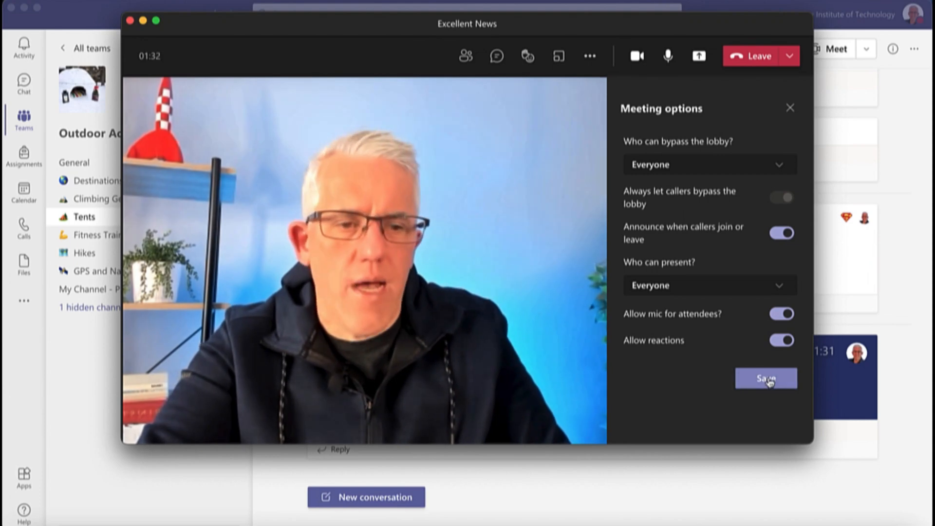
left_click(766, 377)
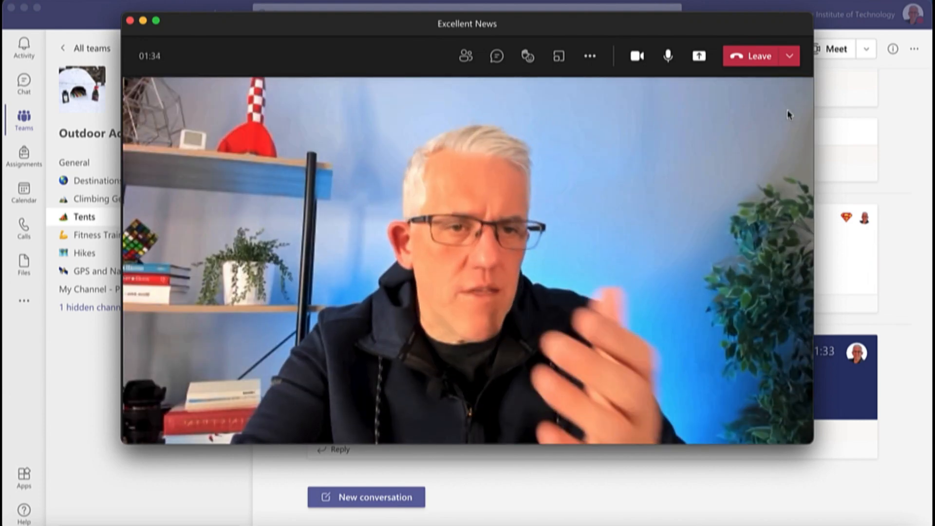
Step: Open Meeting notes, then the Meeting details panel with the join info
left_click(589, 56)
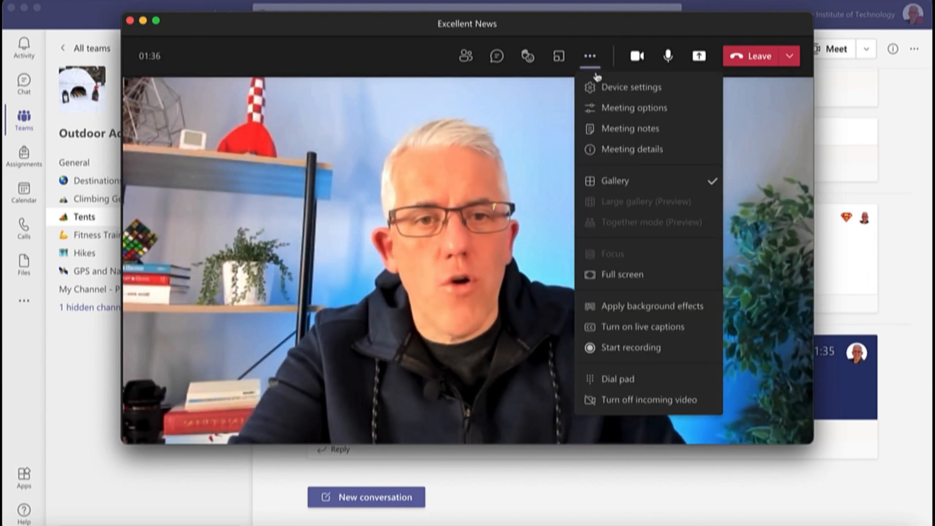
left_click(627, 128)
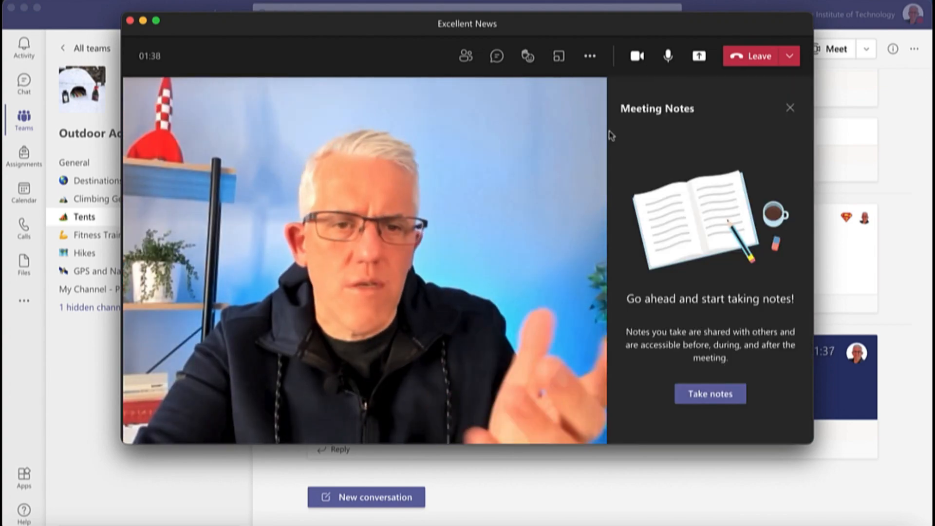
left_click(589, 55)
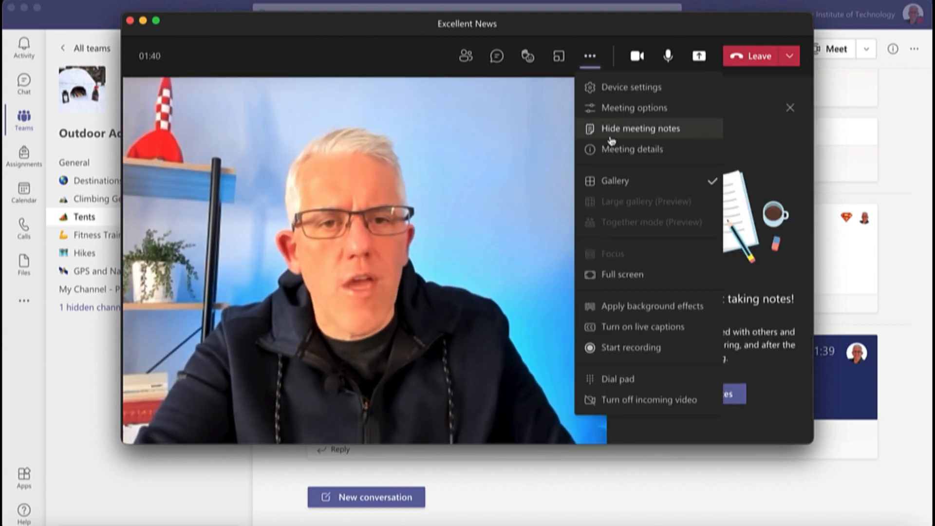
left_click(633, 149)
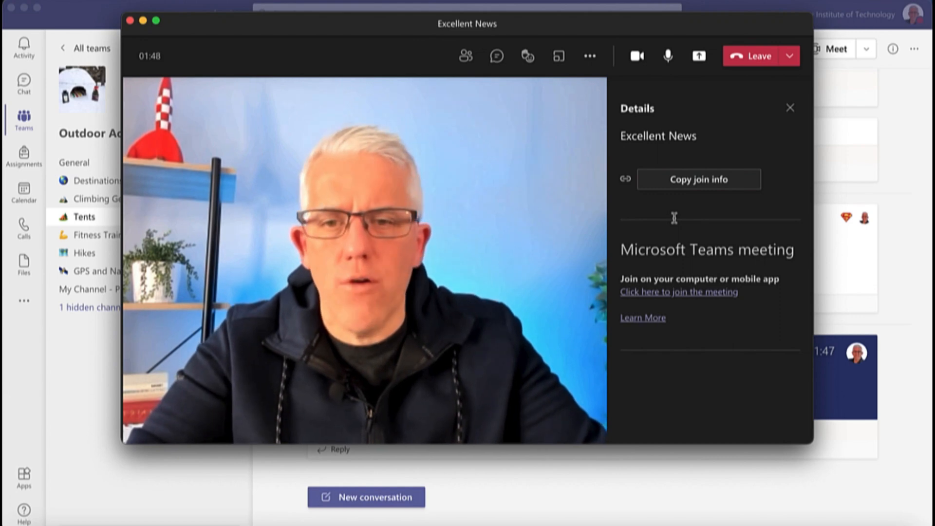
mouse_move(714, 132)
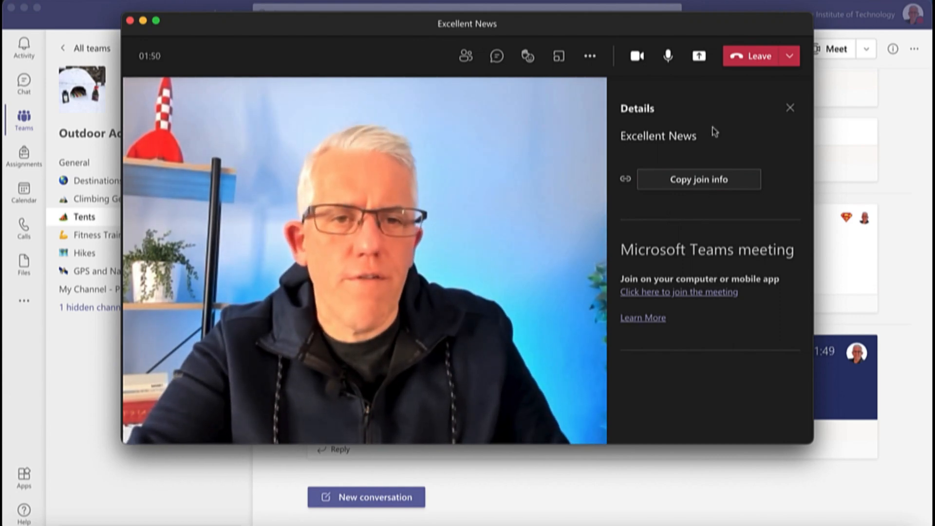
left_click(589, 55)
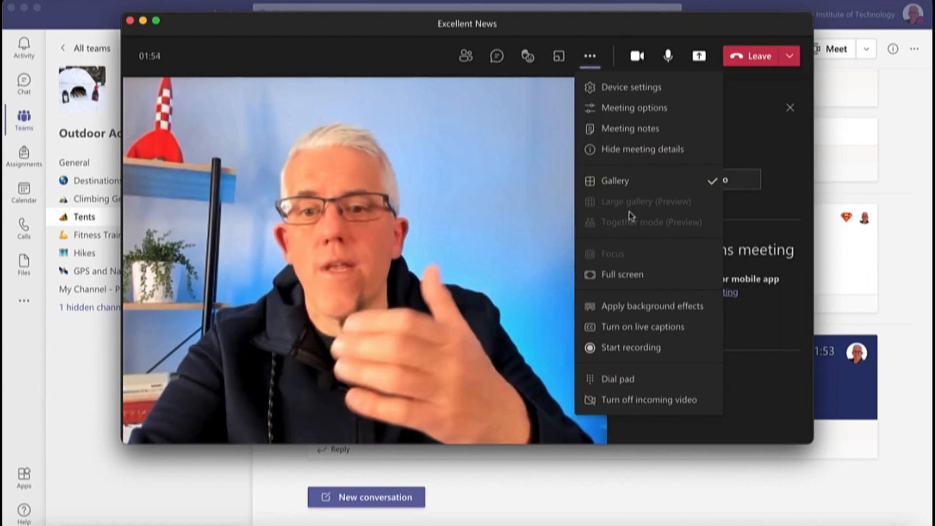
mouse_move(633, 216)
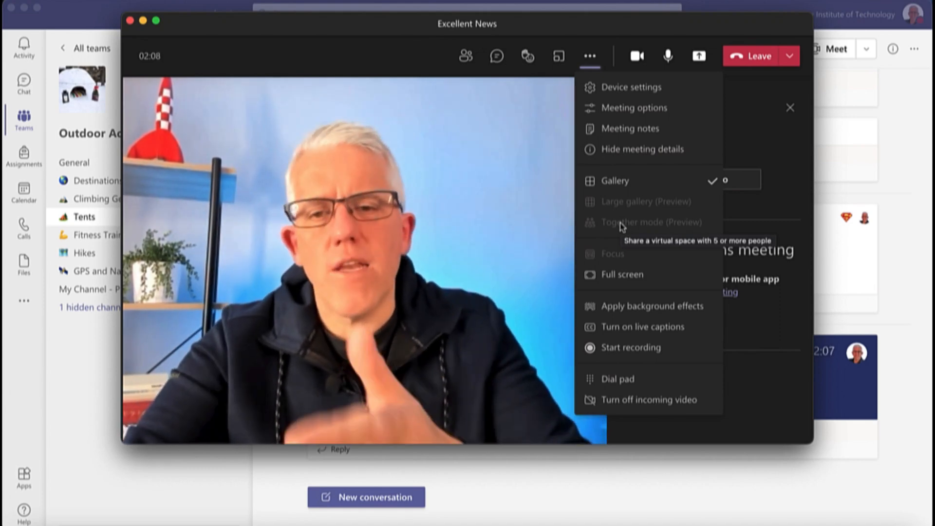
mouse_move(621, 274)
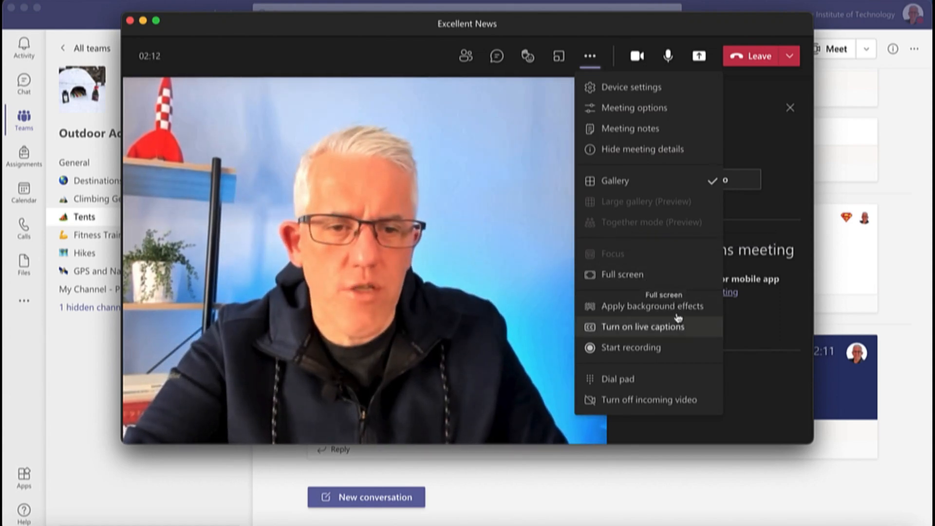
mouse_move(652, 305)
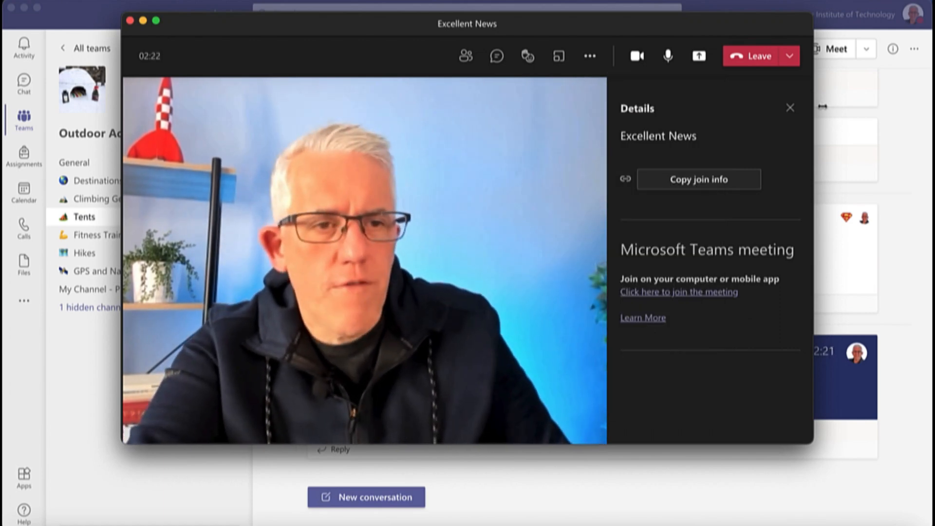
Step: Close the Details pane and turn off live captions from More actions
left_click(790, 108)
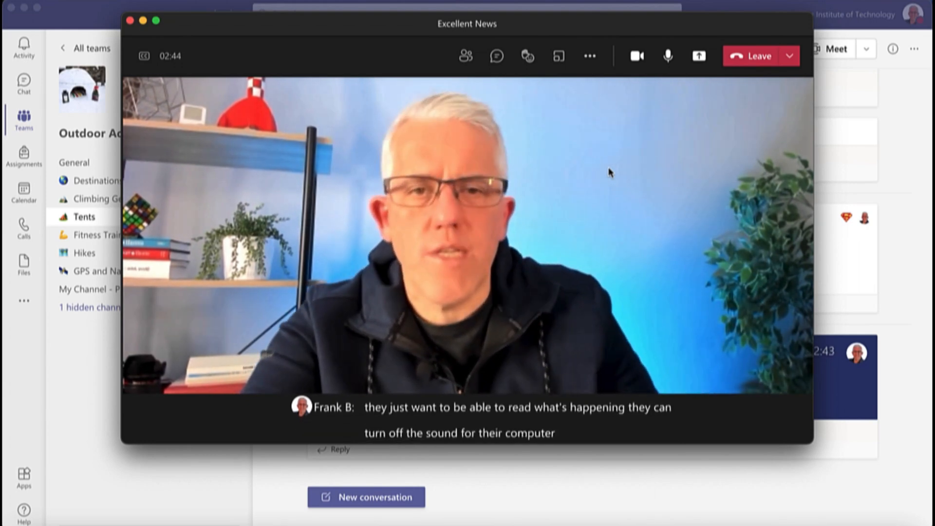
mouse_move(589, 55)
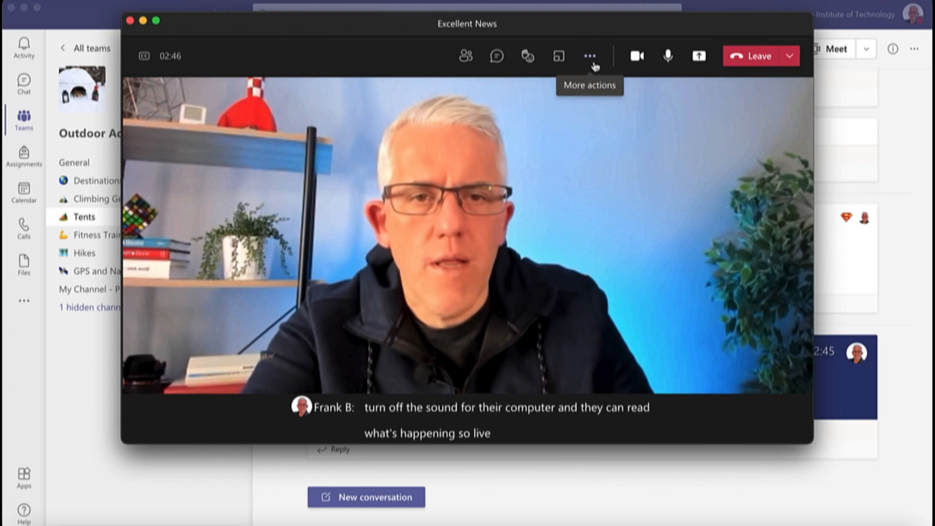
left_click(590, 56)
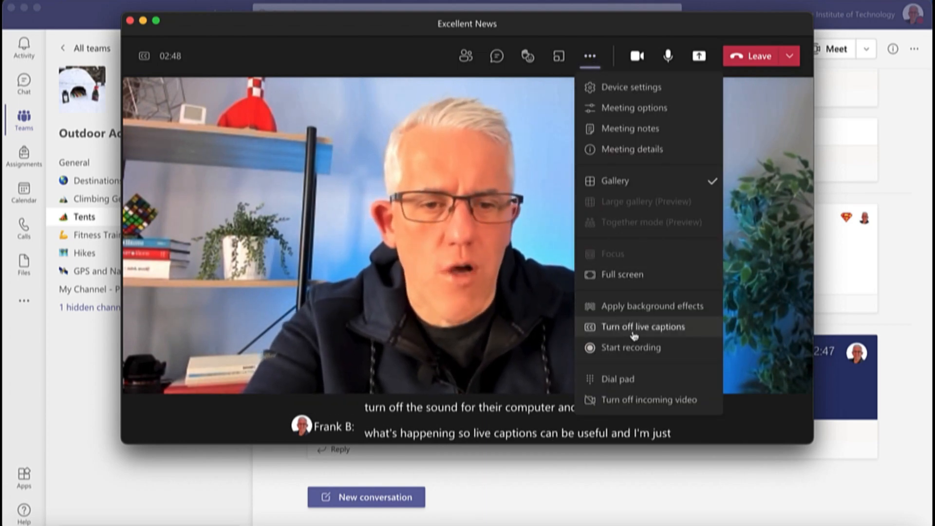
left_click(643, 327)
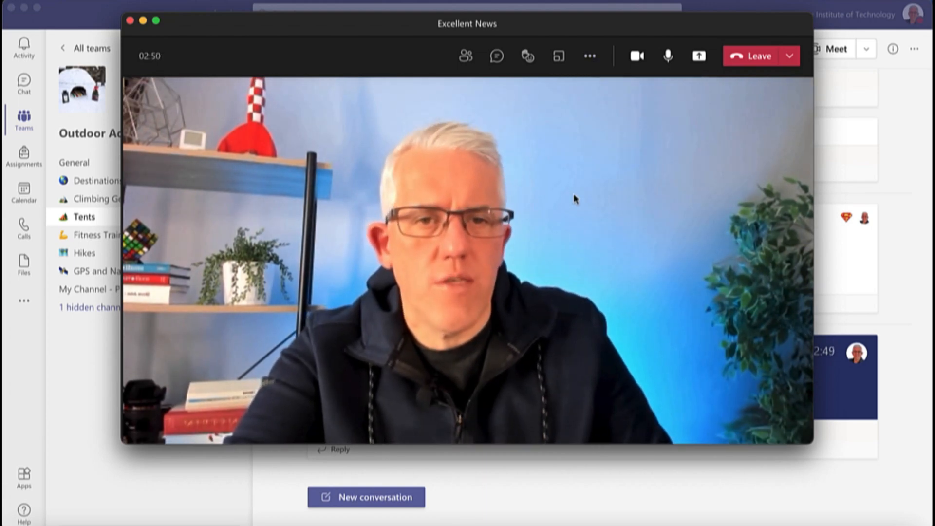
Step: Open the More actions list in the meeting toolbar
left_click(589, 56)
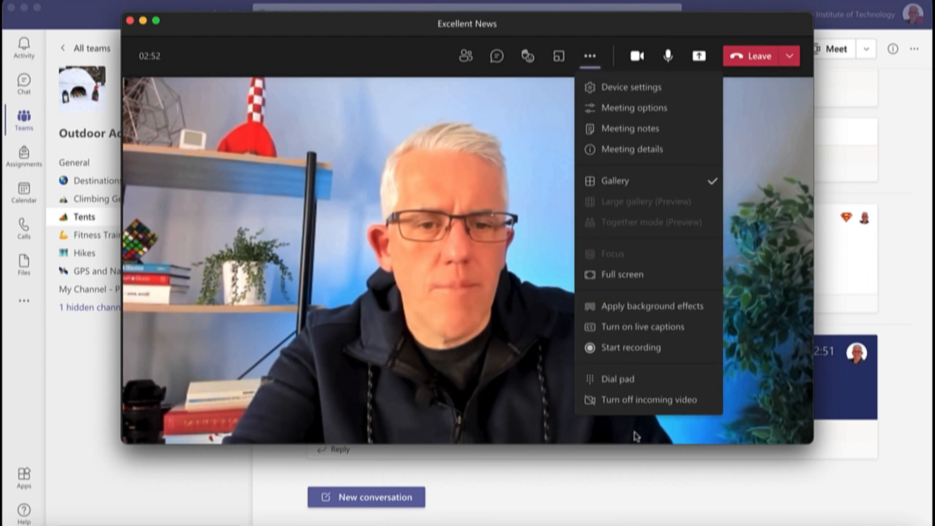
mouse_move(631, 348)
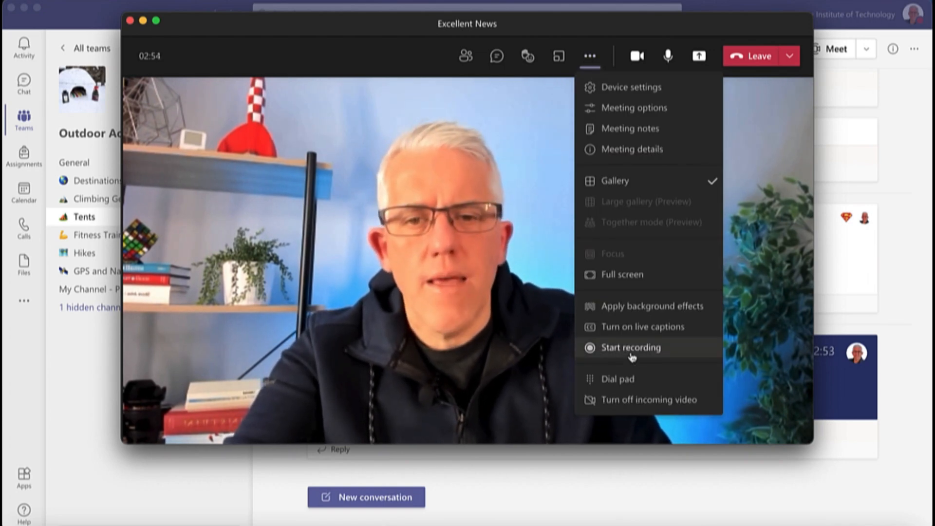
mouse_move(647, 399)
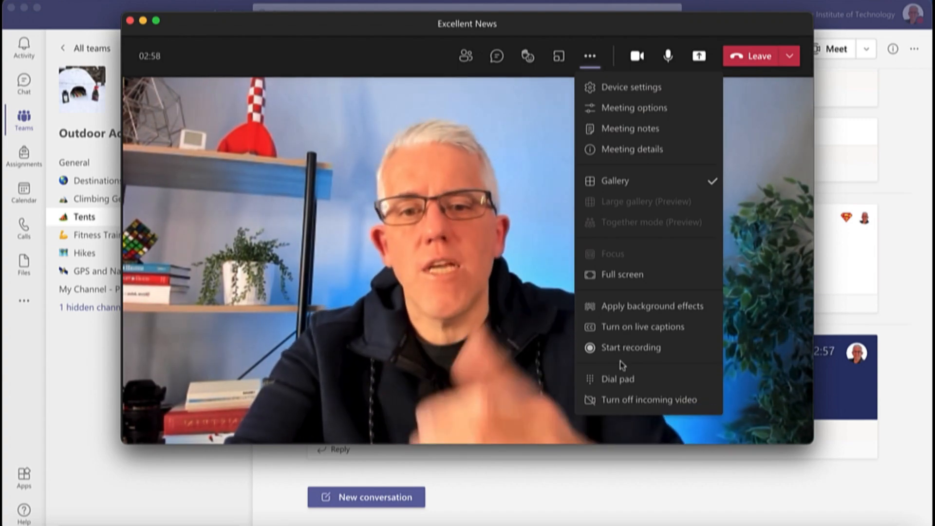
mouse_move(649, 379)
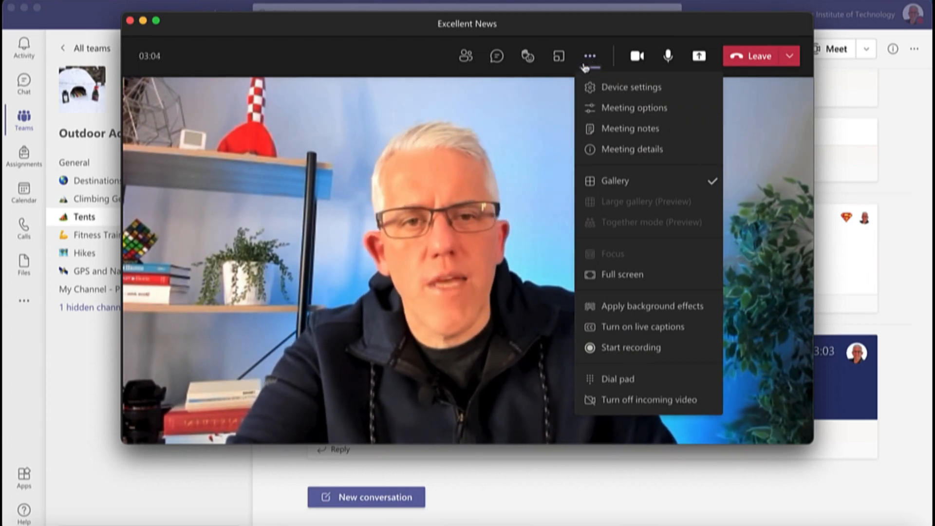
mouse_move(699, 56)
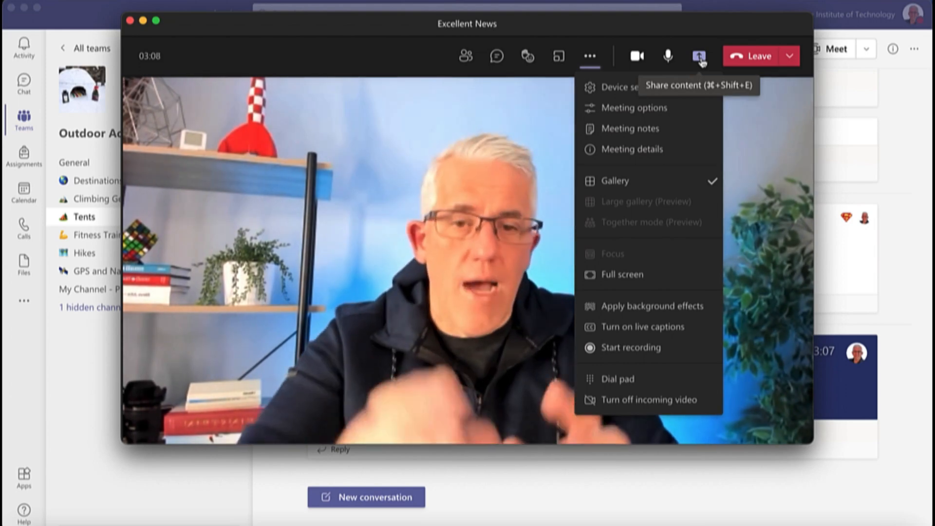
mouse_move(352, 241)
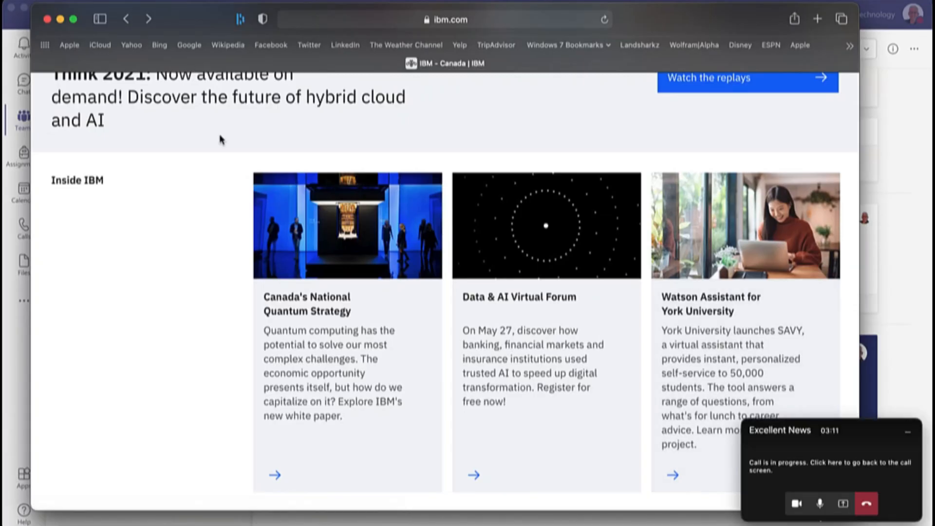
Step: Go to the CBC home page in Edge, then return to the Teams call window
scroll("up", 3)
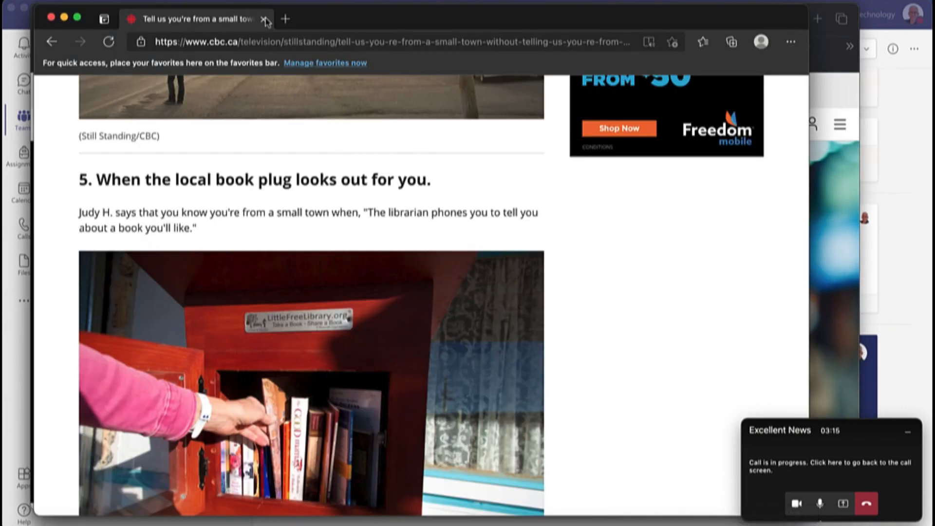
scroll("up", 3)
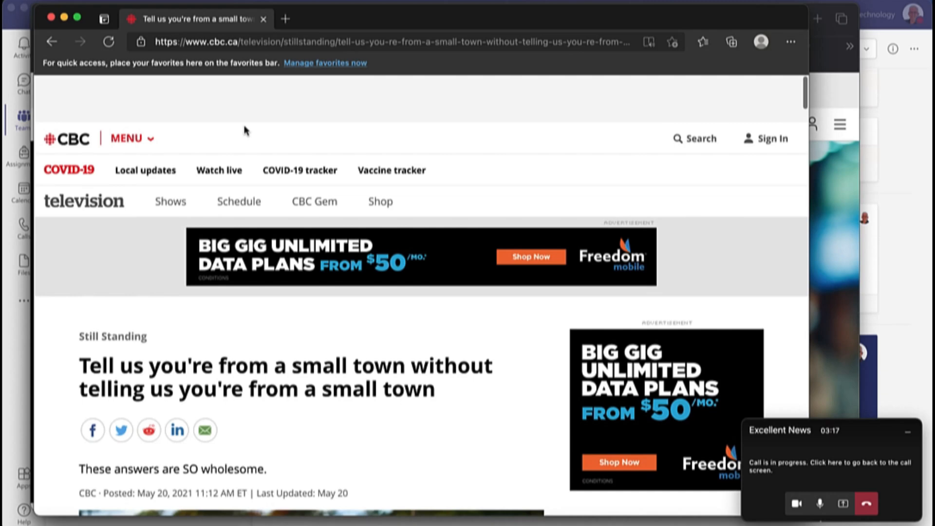
left_click(66, 91)
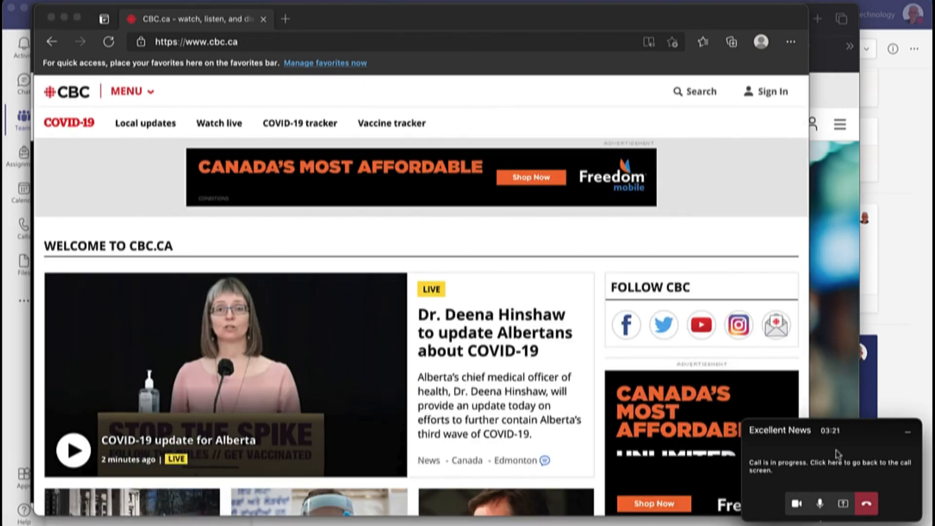
left_click(830, 465)
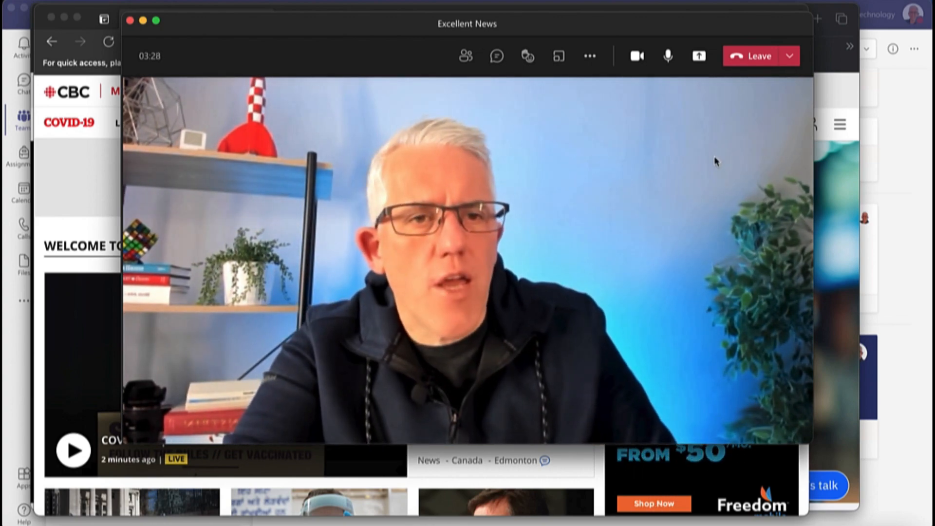
Step: Open the Share content panel and switch on Include computer sound
left_click(698, 56)
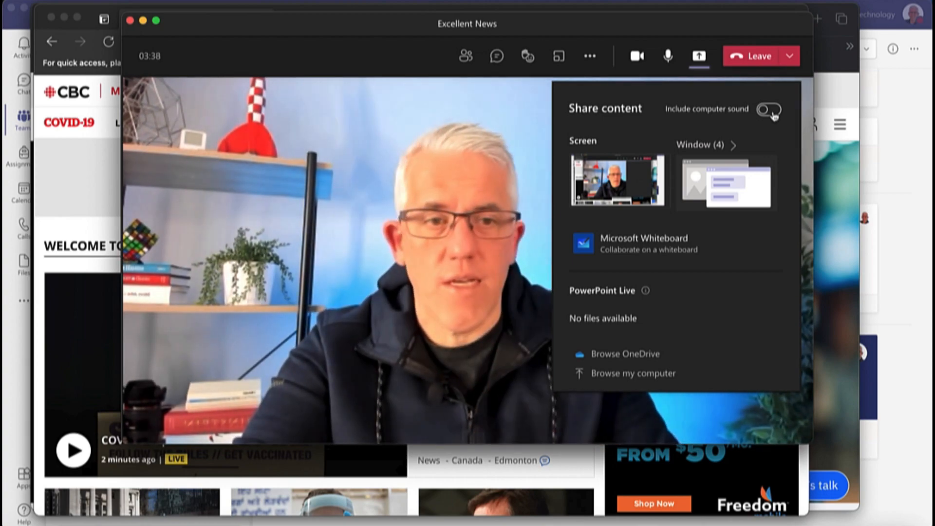
left_click(769, 111)
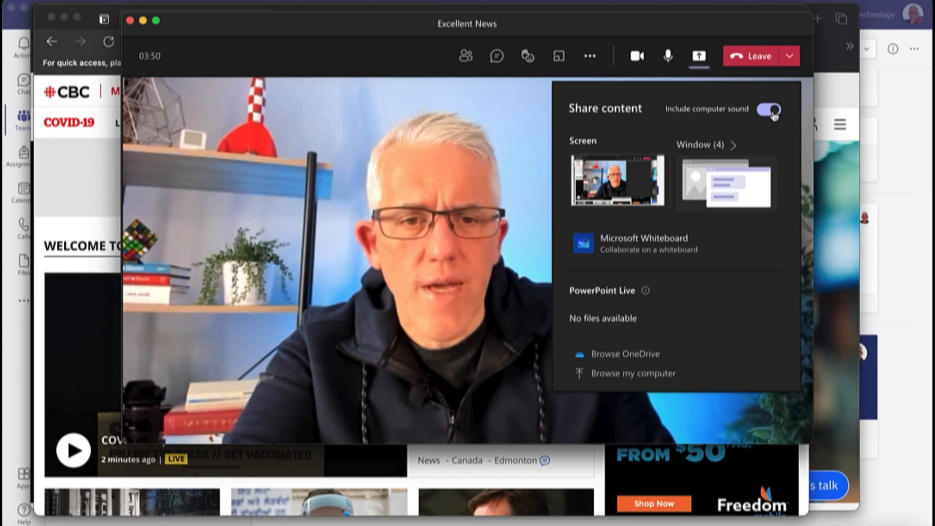
left_click(768, 109)
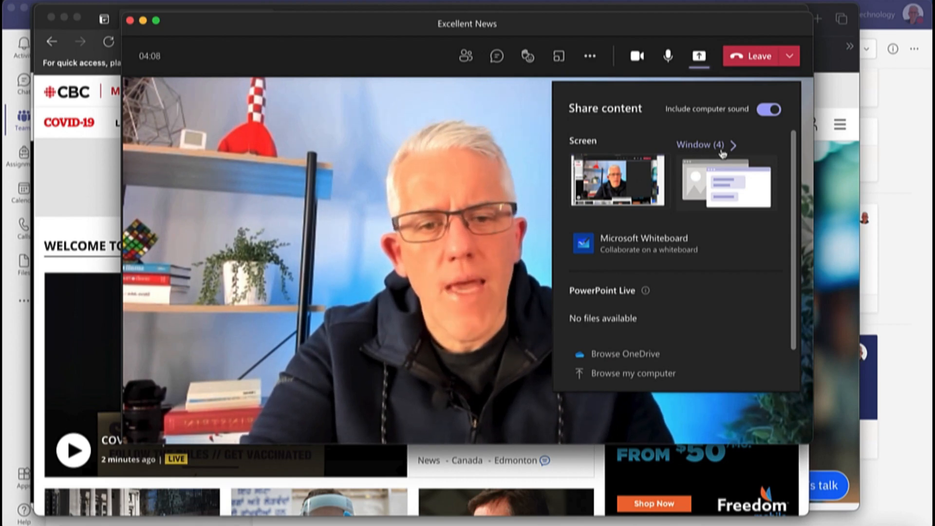
Step: View the four shareable windows, then launch Firefox from the Dock
left_click(701, 144)
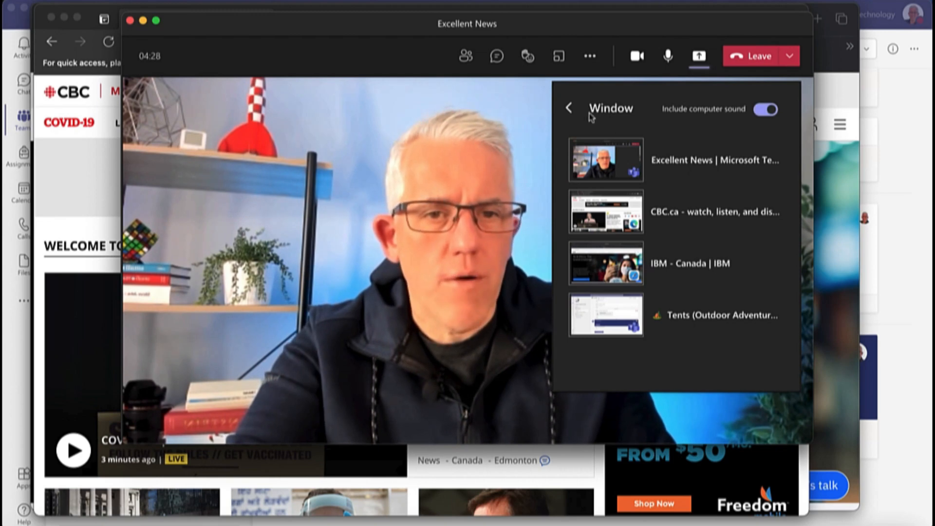
left_click(568, 108)
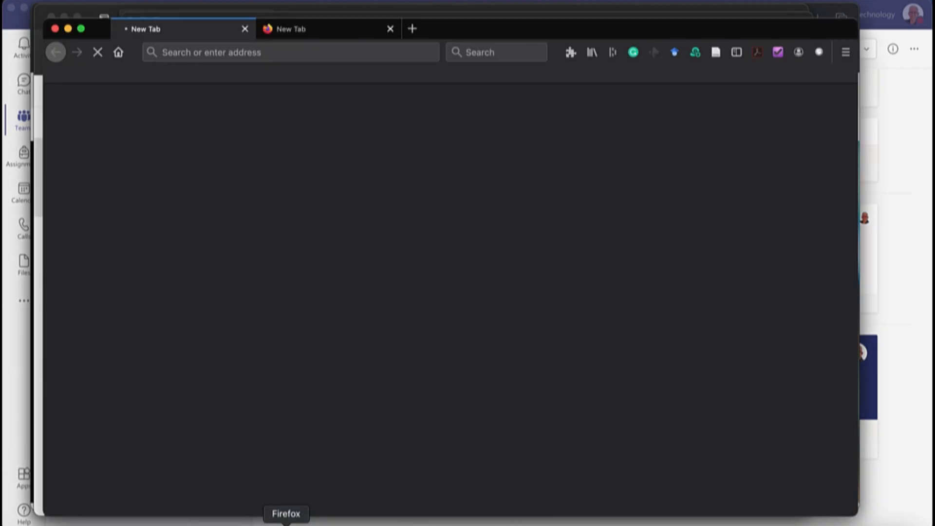
Step: Open YouTube in Firefox and dismiss the Trend Micro toolbar offer
left_click(291, 52)
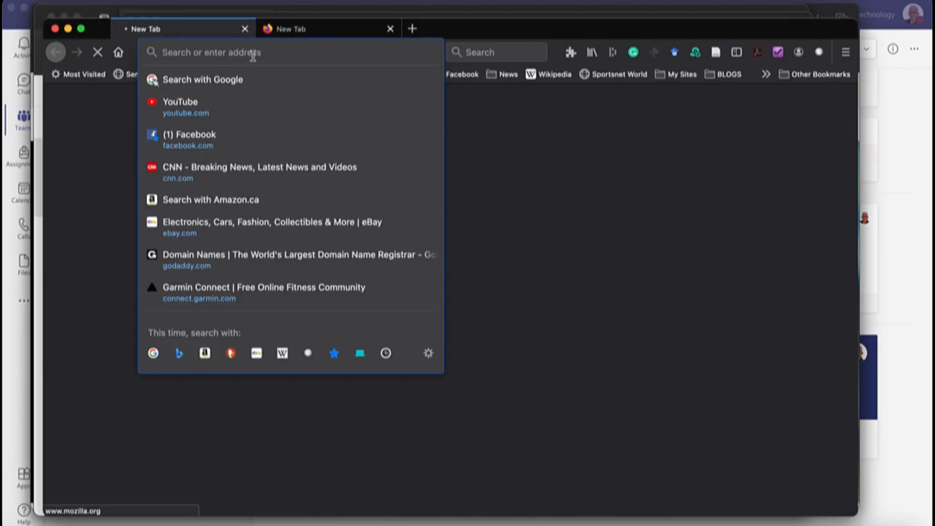
left_click(180, 102)
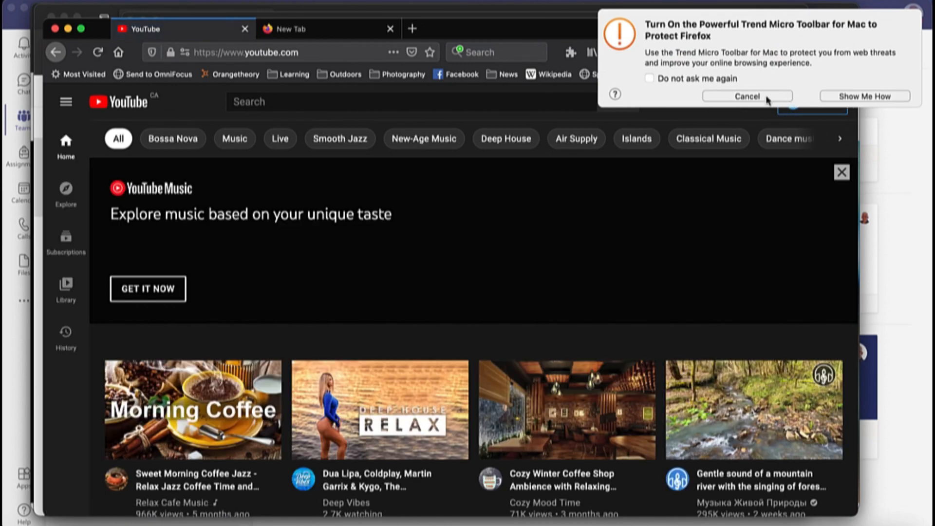
left_click(747, 96)
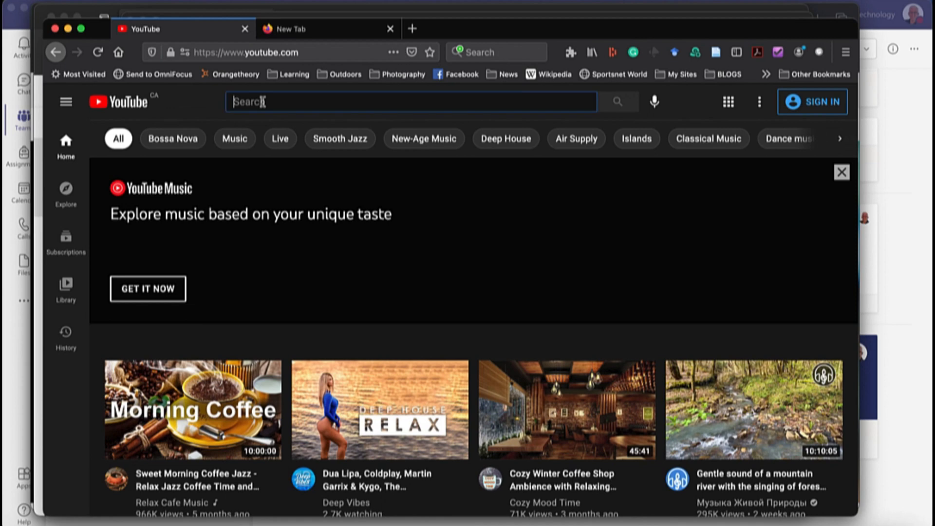
Step: Search YouTube for 'learning and technology with frank' and scroll the results
type("learning")
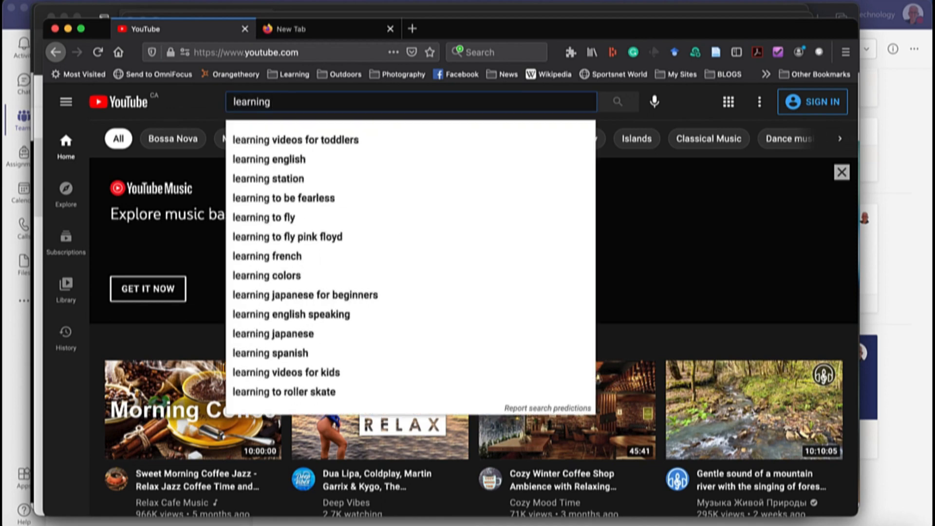
type("and te")
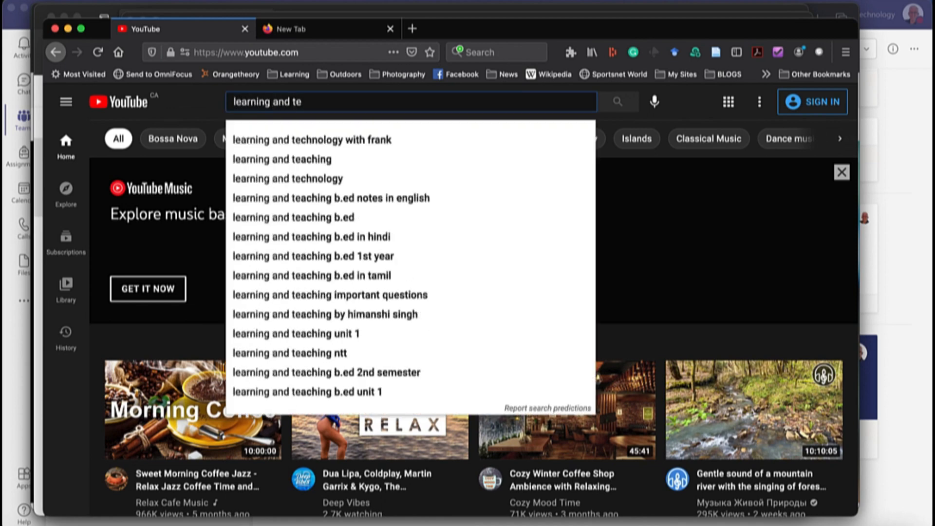
left_click(310, 139)
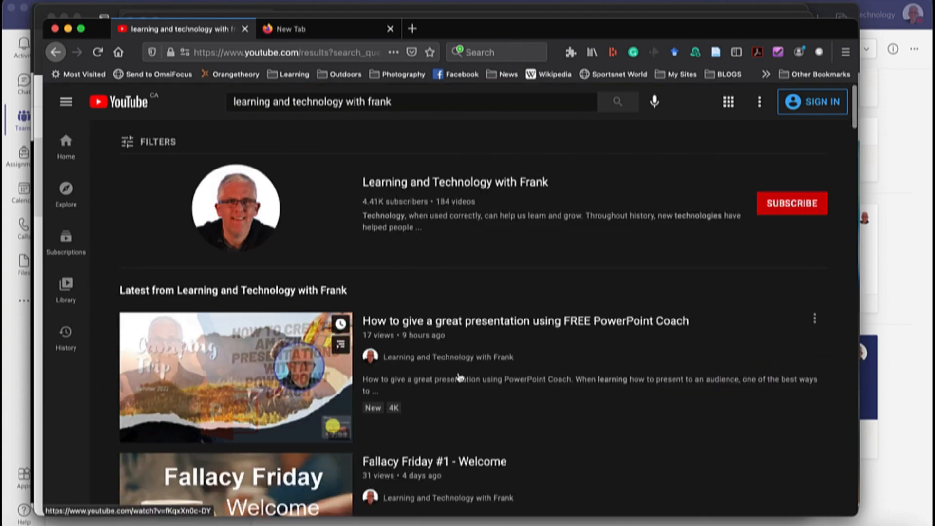
scroll("down", 3)
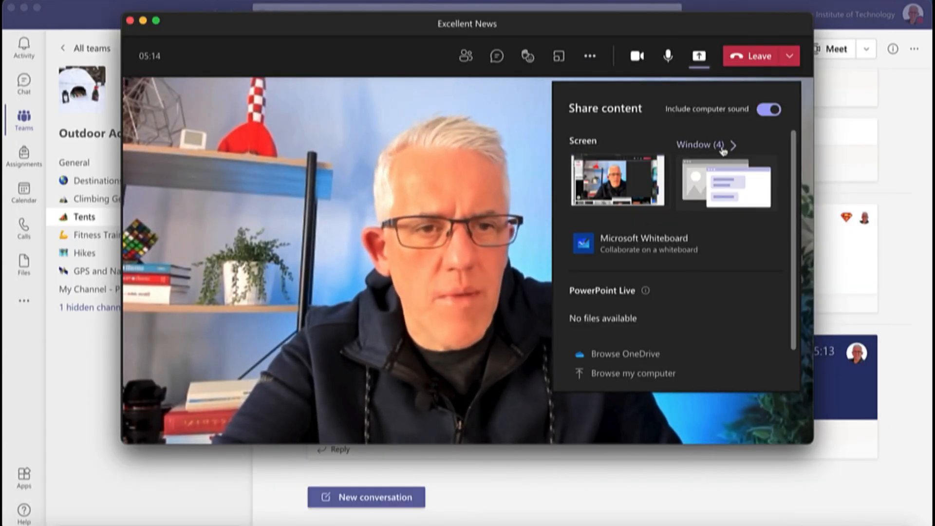
Step: Browse the five shareable windows, including Firefox YouTube, and switch on Include computer sound
left_click(701, 145)
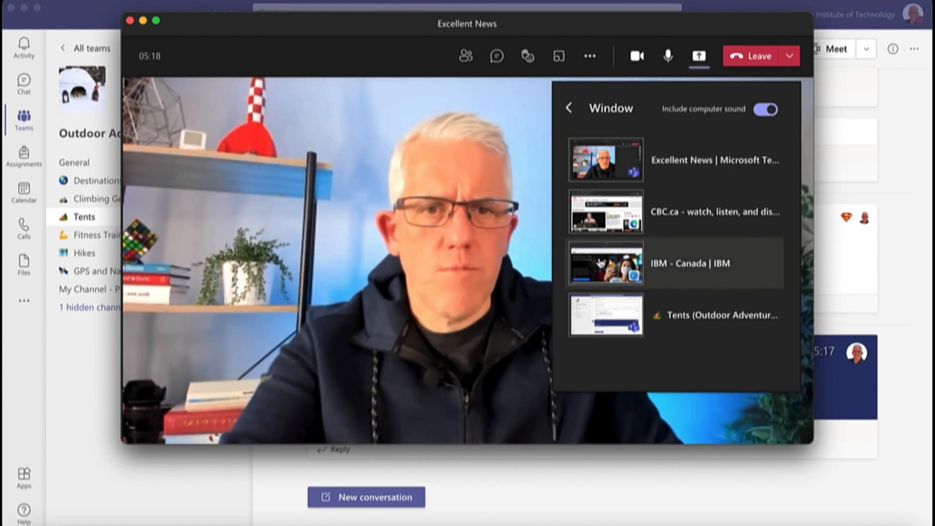
left_click(569, 108)
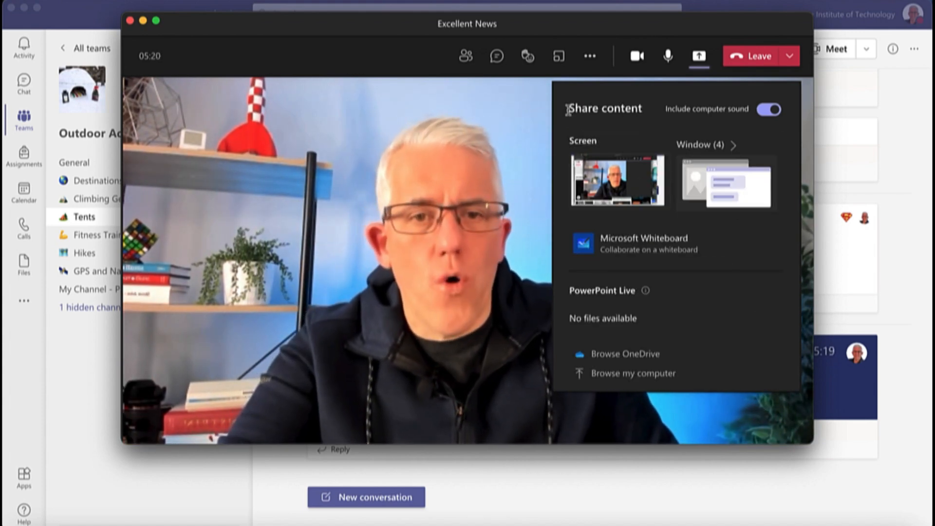
left_click(698, 56)
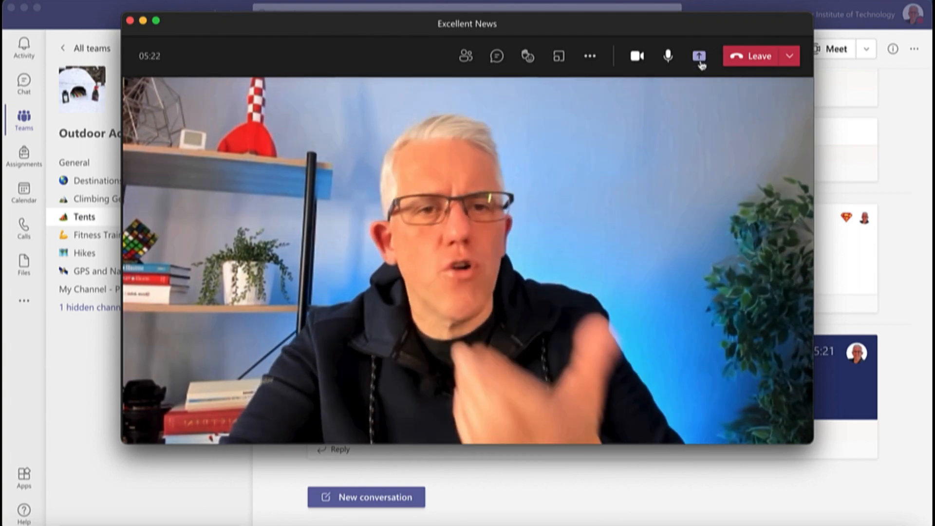
left_click(699, 55)
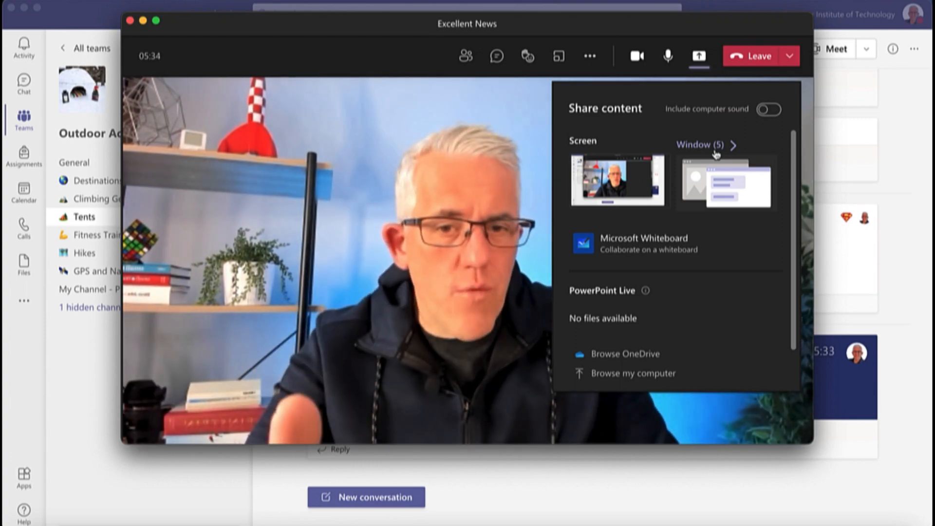
left_click(705, 145)
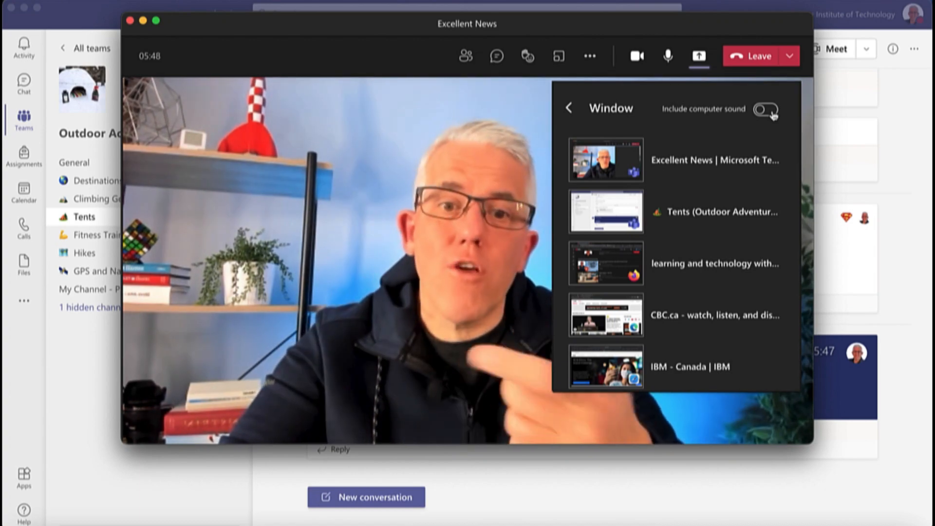
left_click(766, 109)
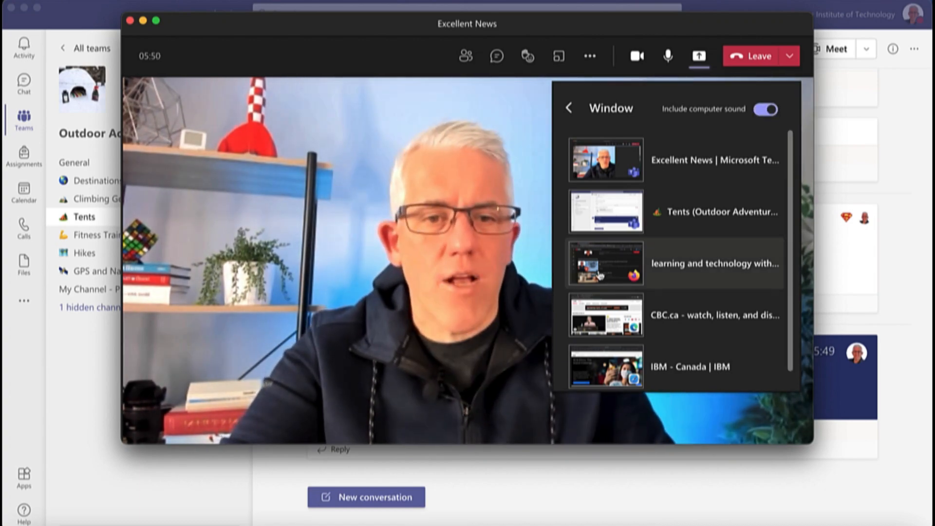
Step: Share the Firefox YouTube window, open the PowerPoint Coach video, and return to the call
left_click(605, 210)
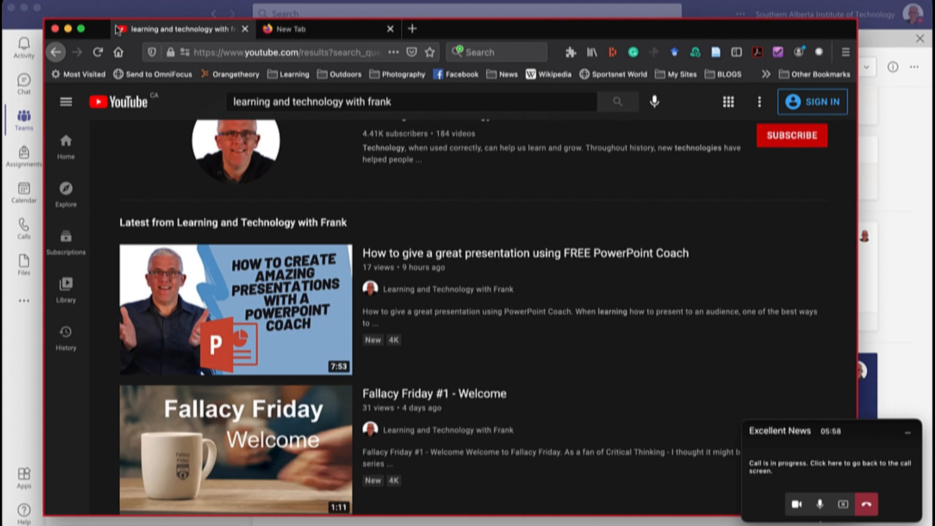
mouse_move(284, 203)
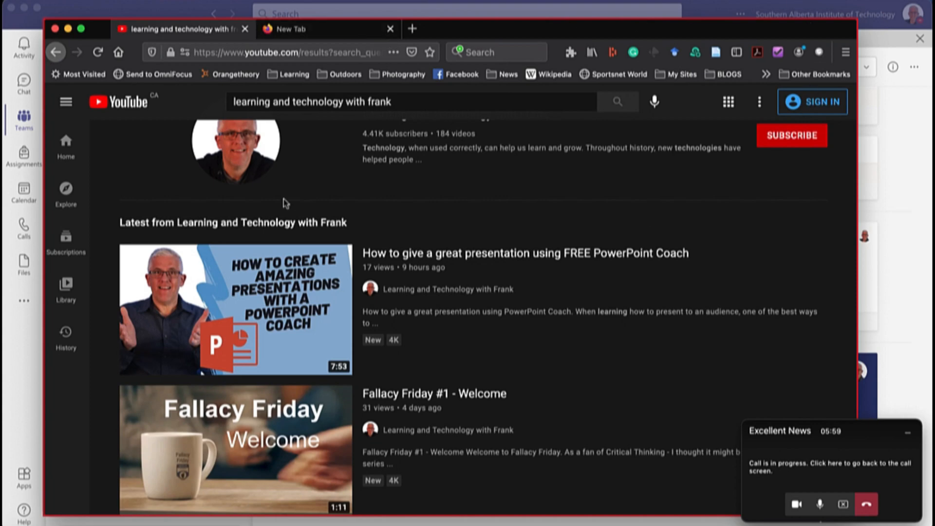
left_click(235, 310)
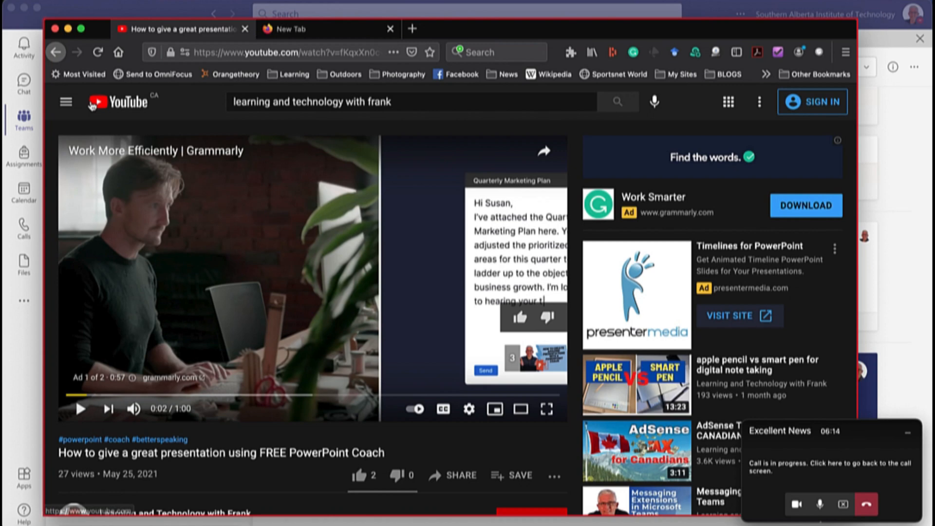
mouse_move(202, 239)
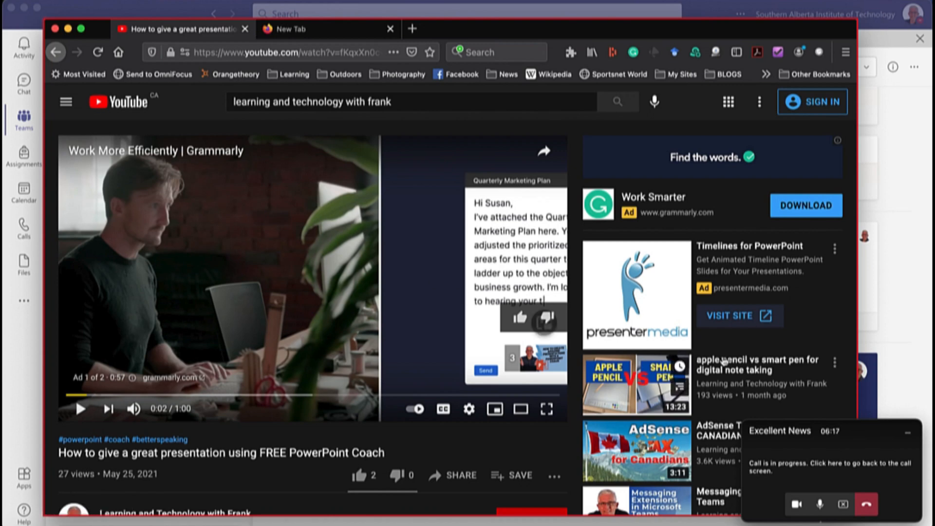
left_click(828, 467)
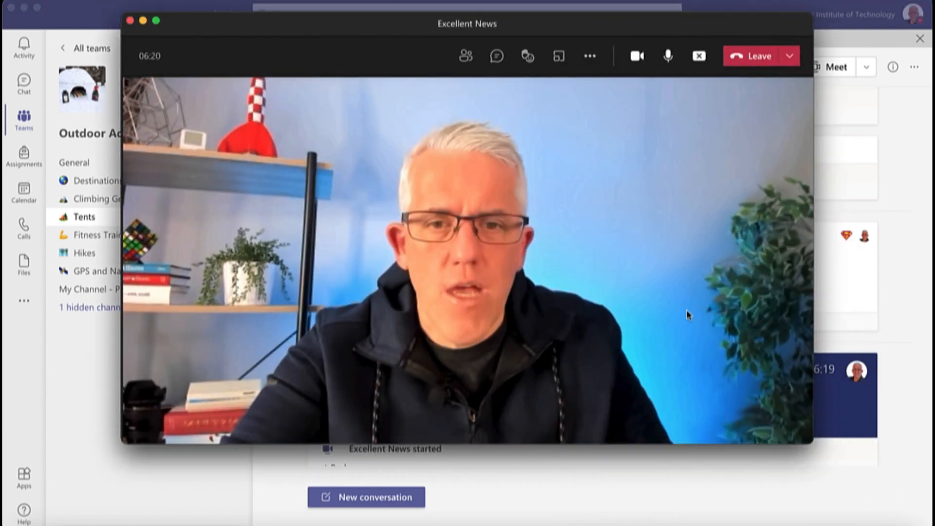
mouse_move(699, 55)
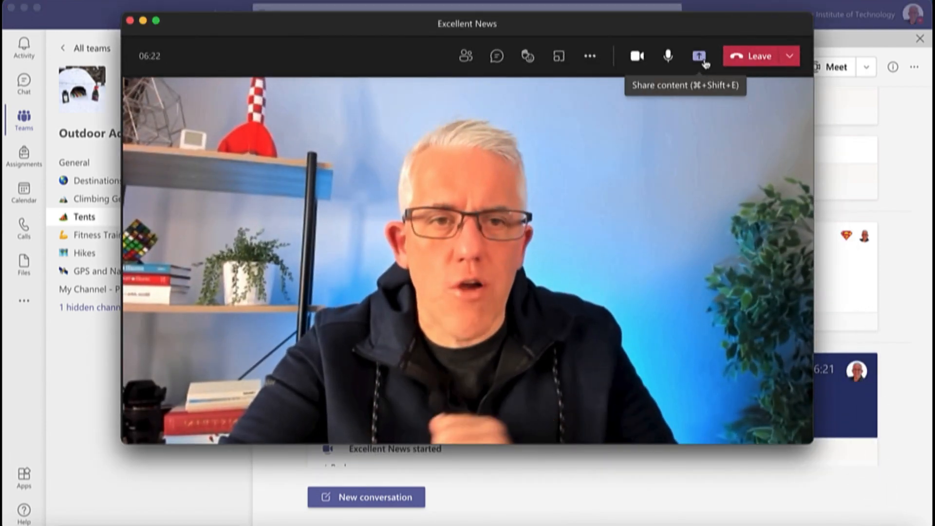
Step: Stop the window share and switch to Firefox and back to reopen Share content
left_click(698, 55)
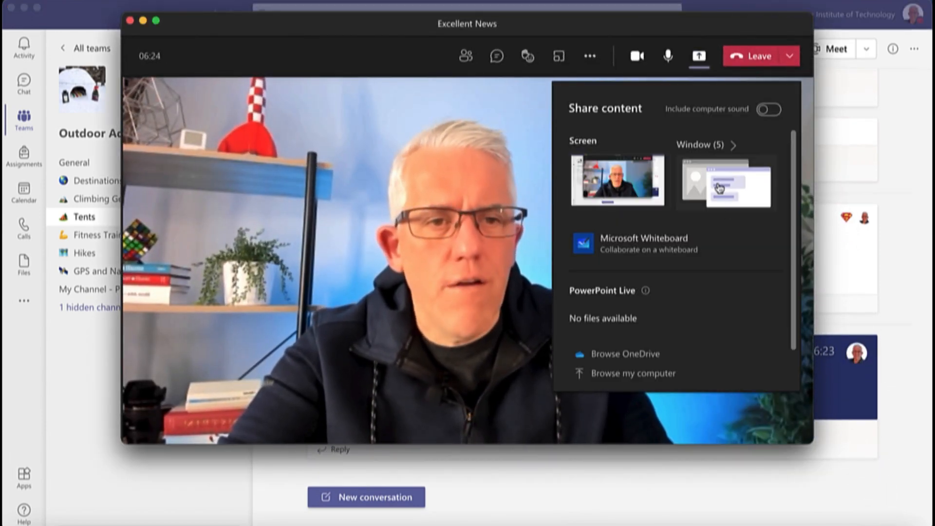
mouse_move(638, 148)
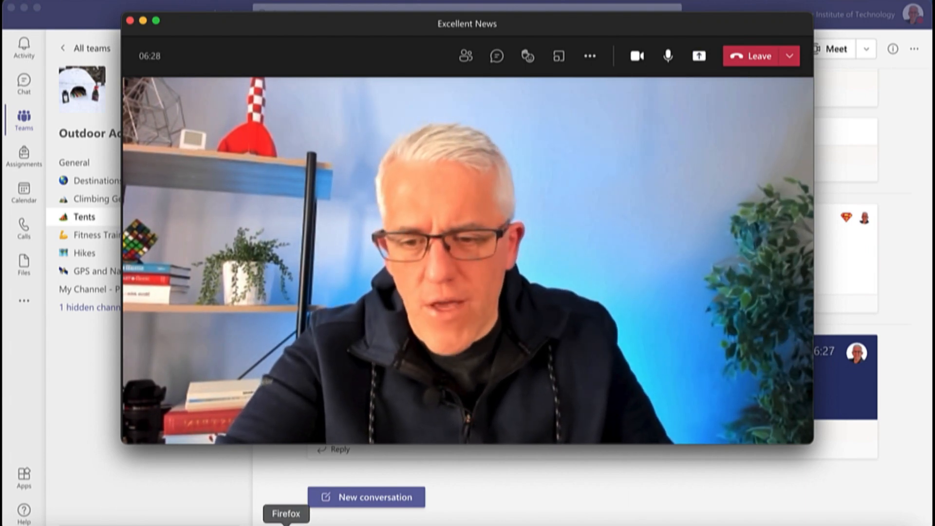
left_click(286, 513)
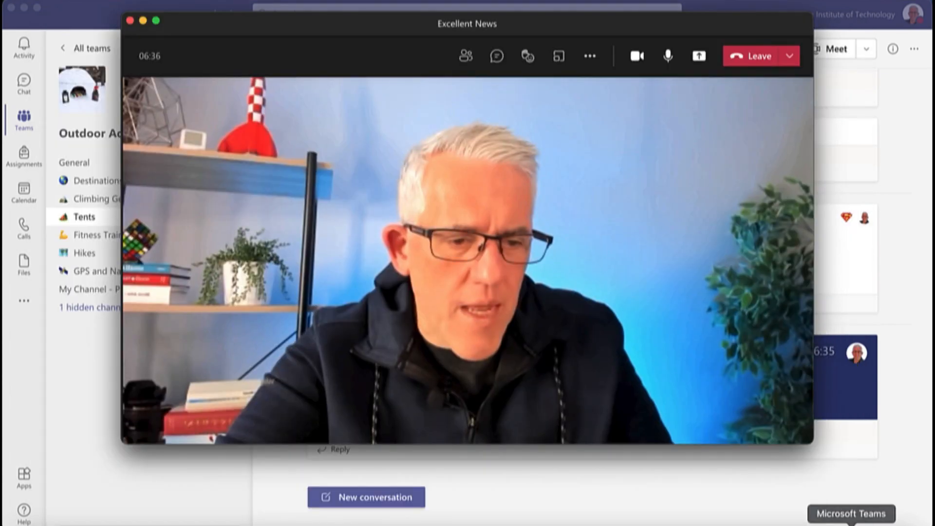
left_click(699, 56)
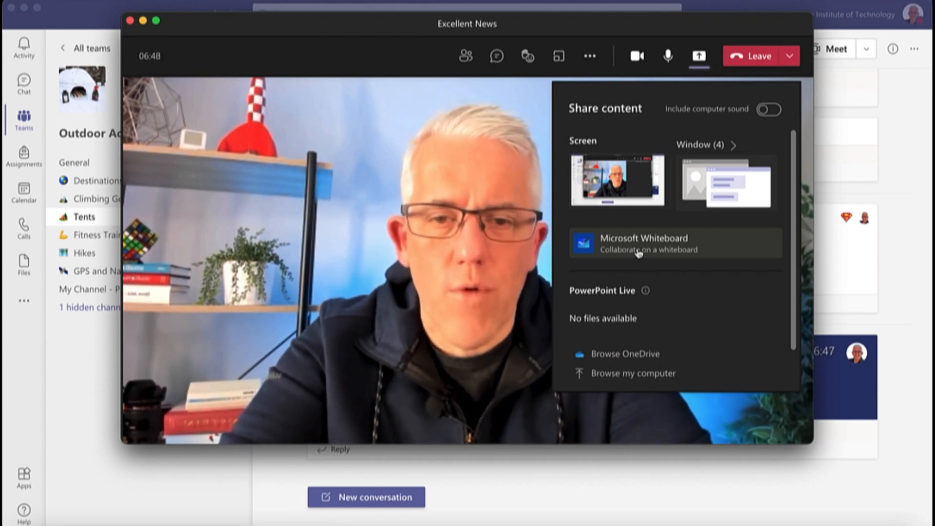
Step: Present Microsoft Whiteboard in the meeting, then stop presenting it
left_click(644, 242)
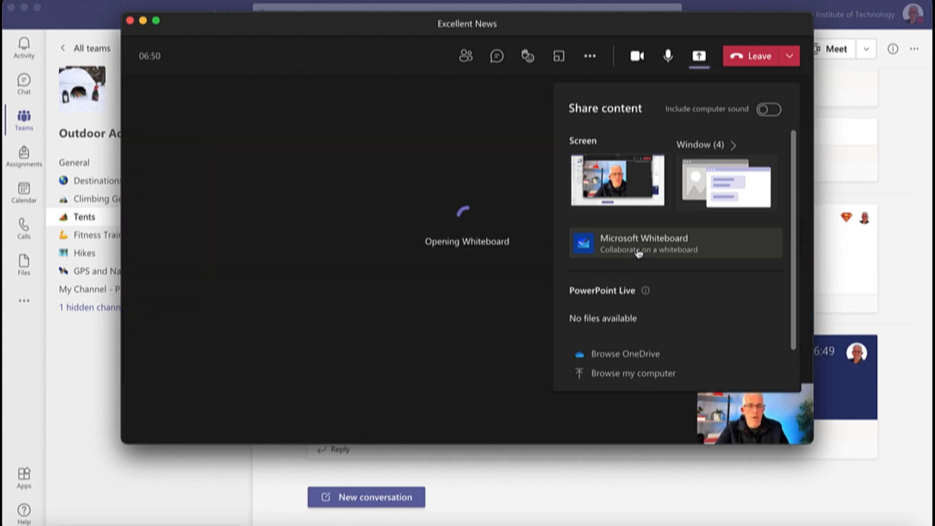
left_click(644, 242)
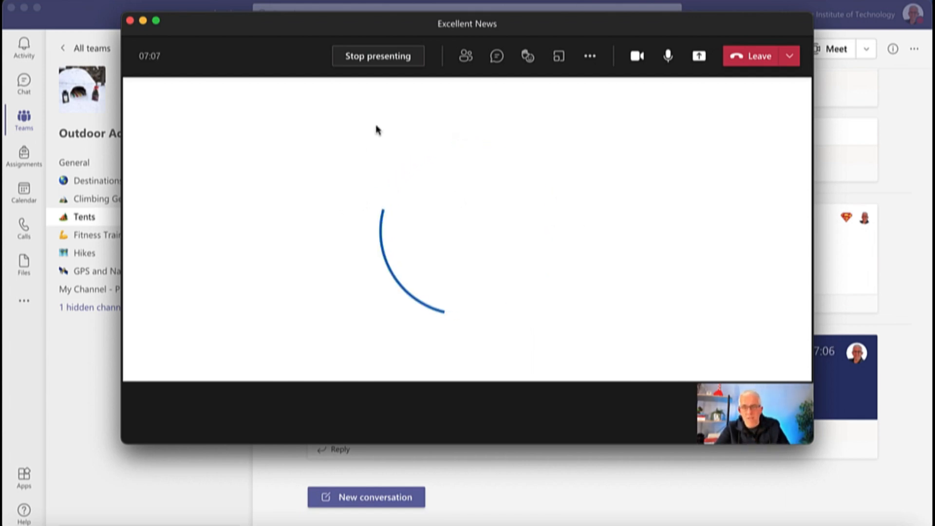
left_click(377, 56)
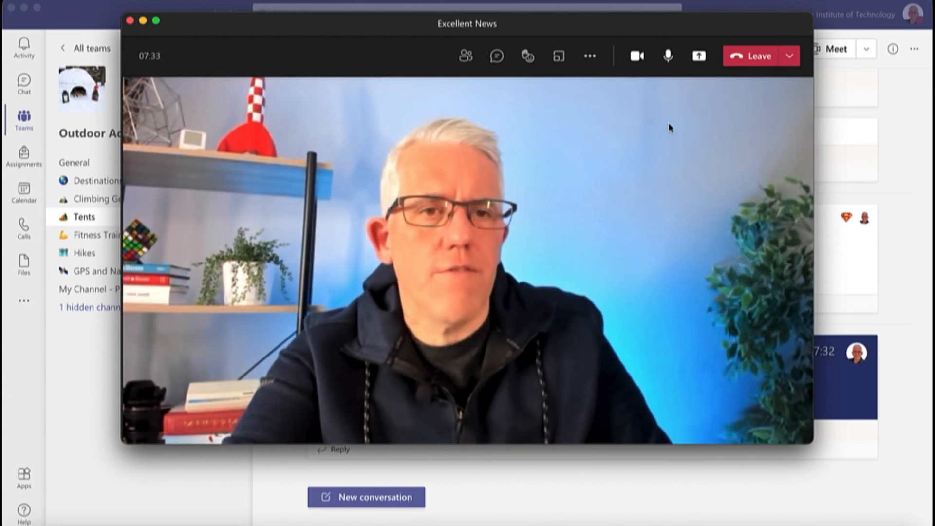
Step: Review the share panel down to Freehand by InVision, enable computer sound, and close it
left_click(698, 55)
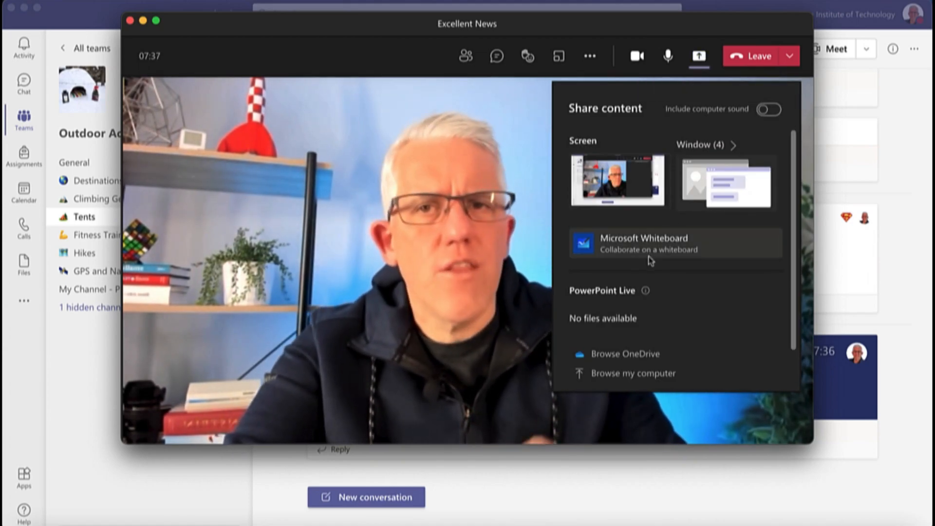
mouse_move(611, 304)
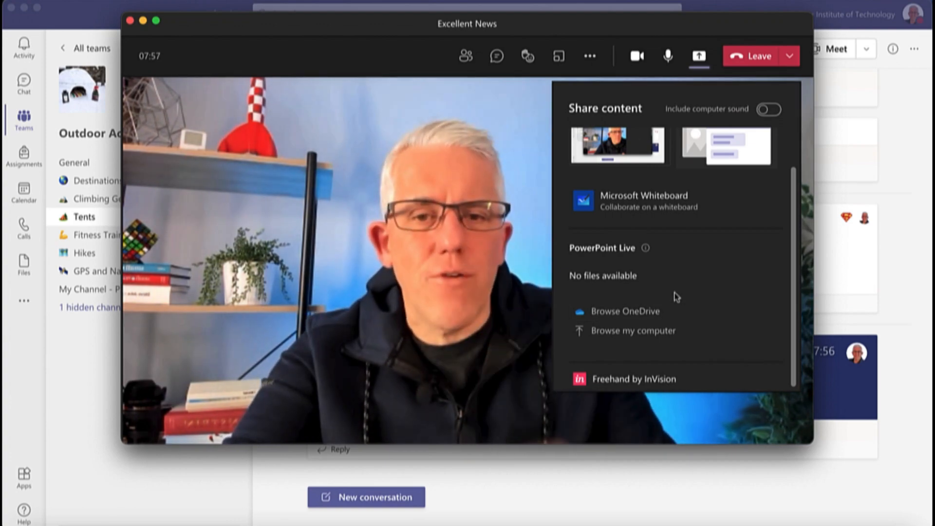
left_click(768, 109)
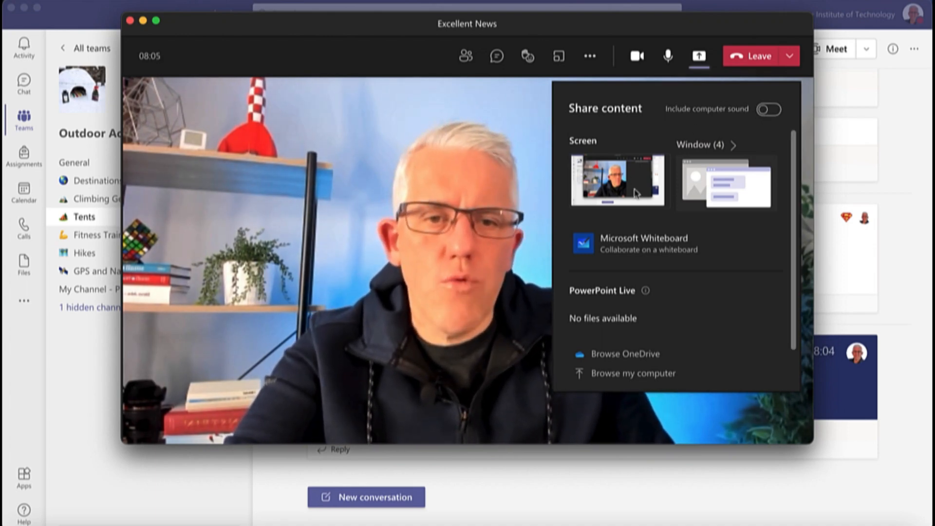
left_click(768, 109)
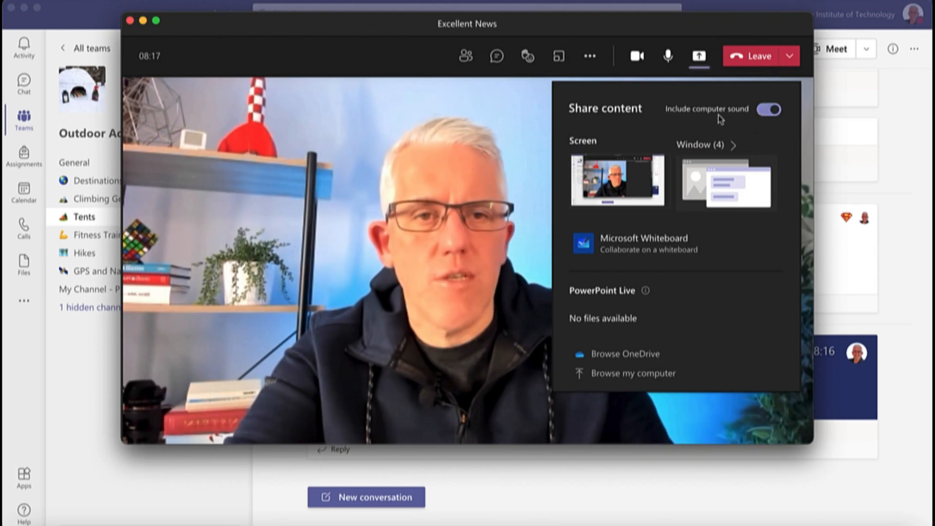
left_click(698, 55)
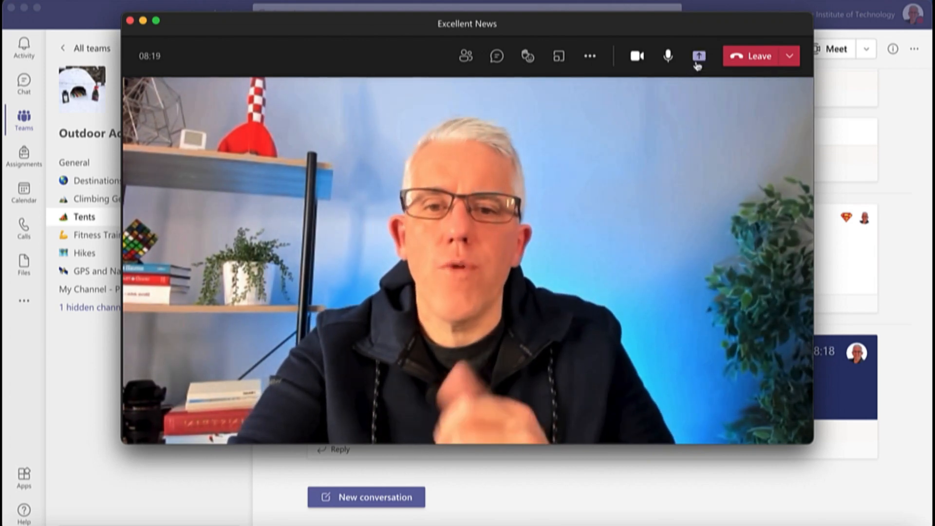